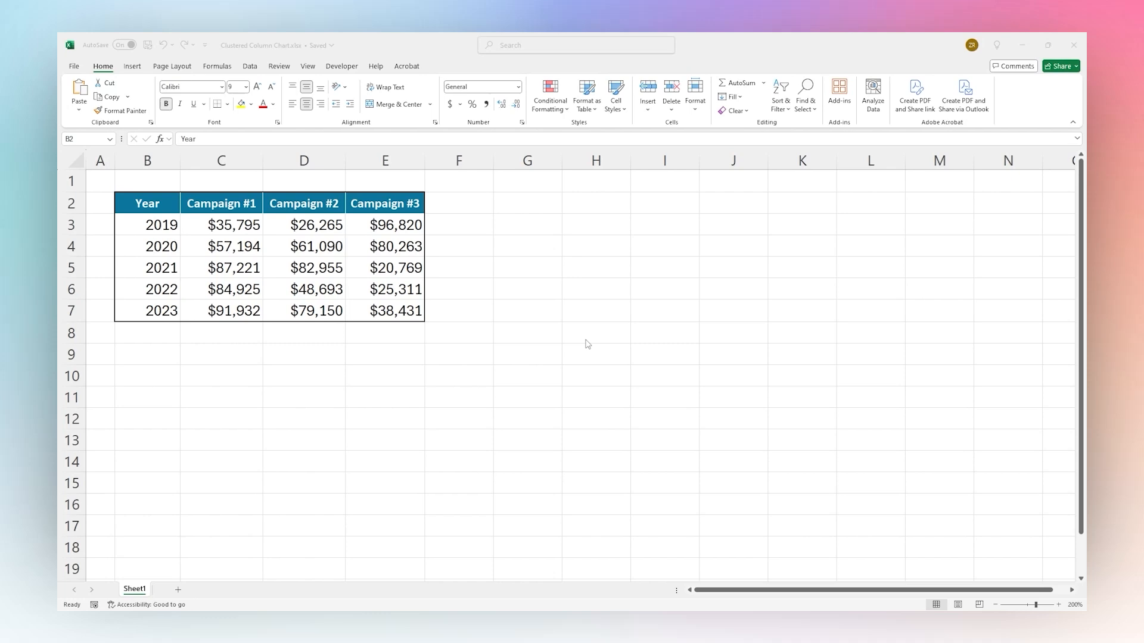
mouse_move(303, 261)
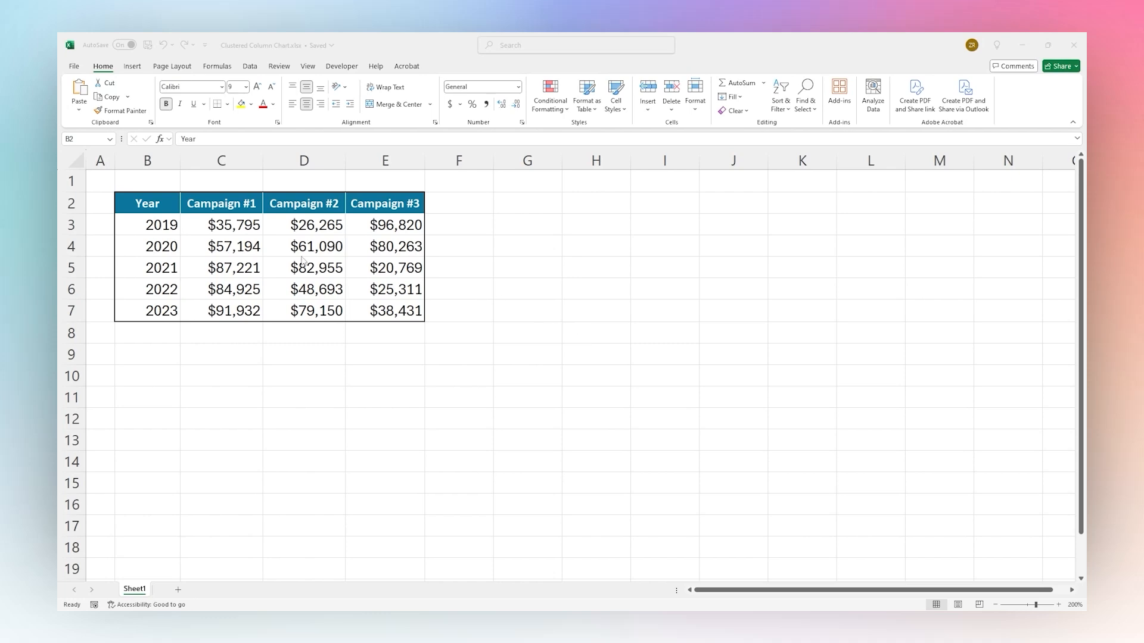
- Select the Year and campaign table B2:E7 and switch to the Insert options
left_click_drag(147, 203, 385, 310)
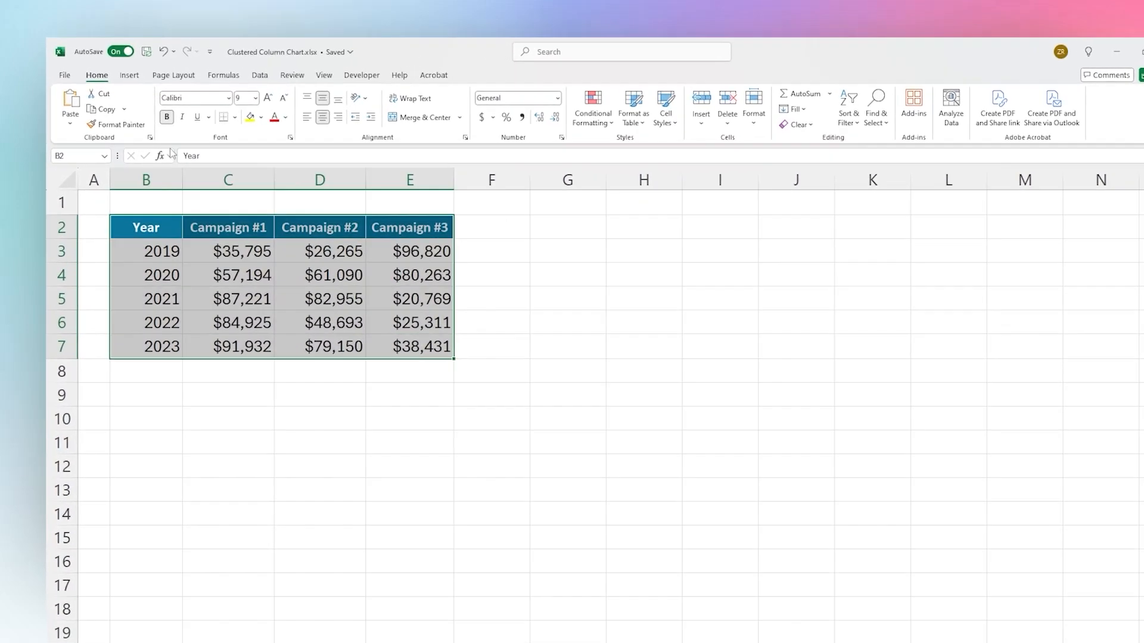
left_click(95, 74)
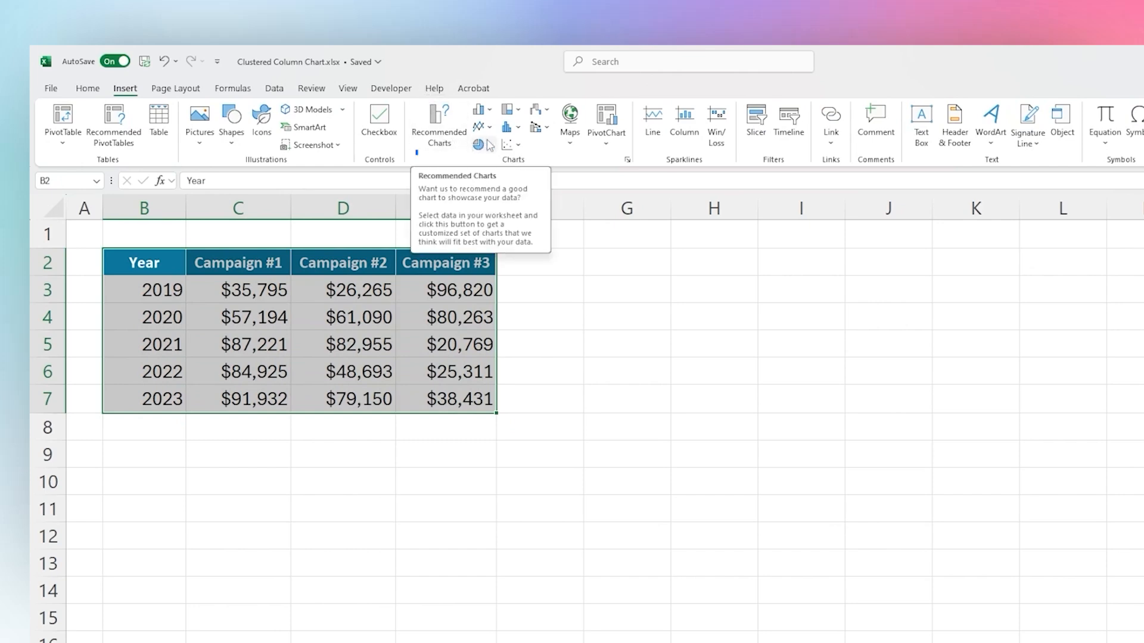
- Preview the recommended Clustered Column chart, then move on to the full chart type list
left_click(438, 120)
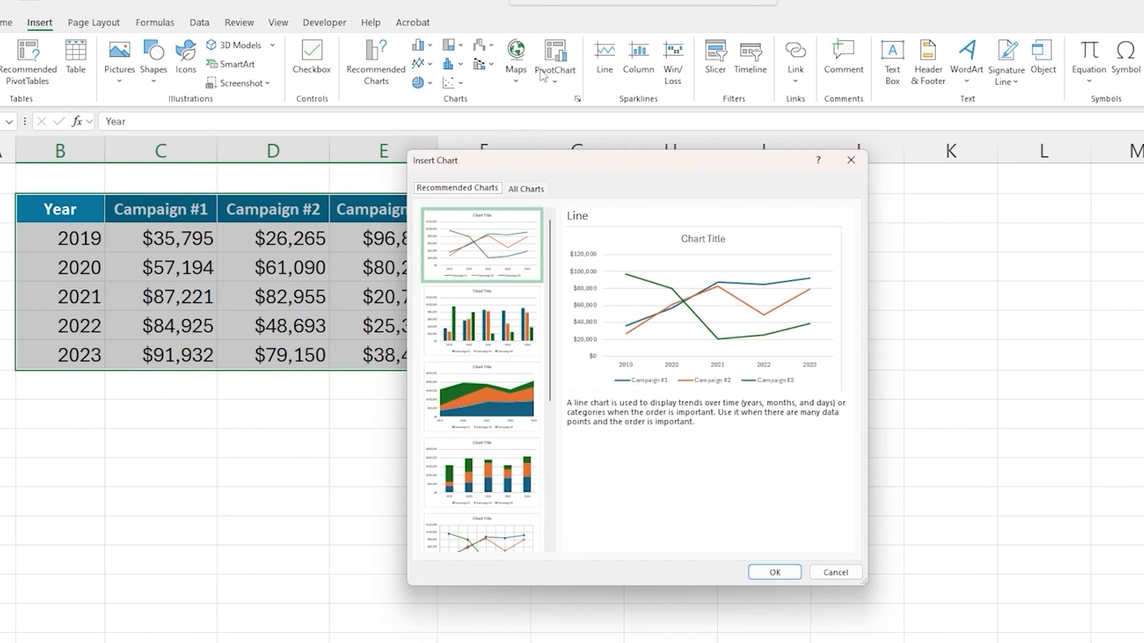
mouse_move(480, 283)
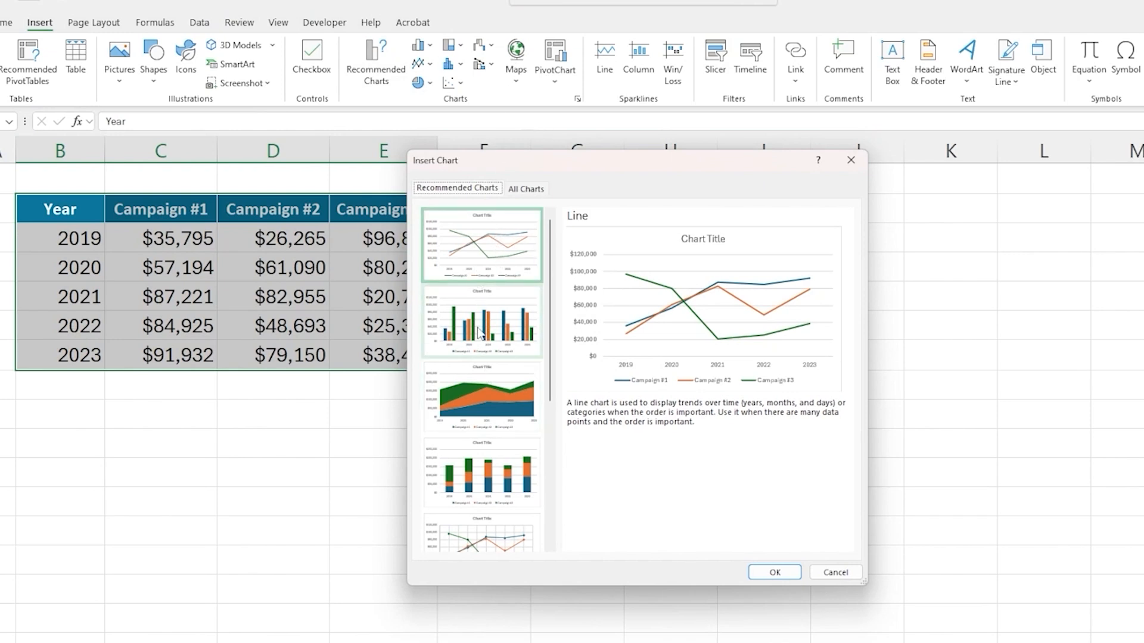
left_click(481, 321)
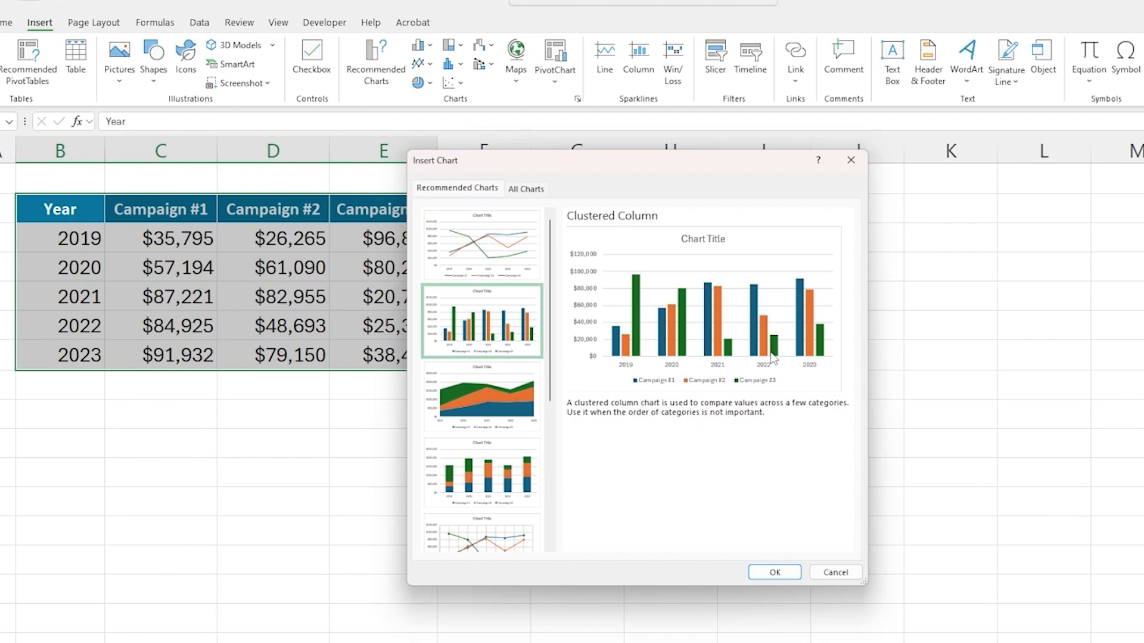
scroll("down", 3)
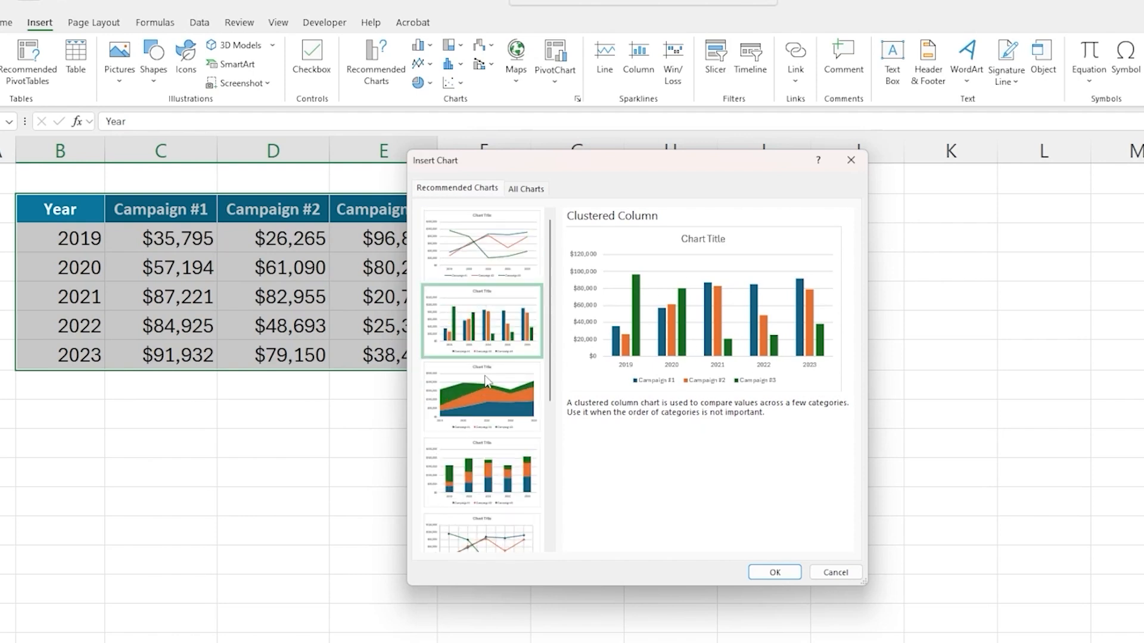
left_click(526, 189)
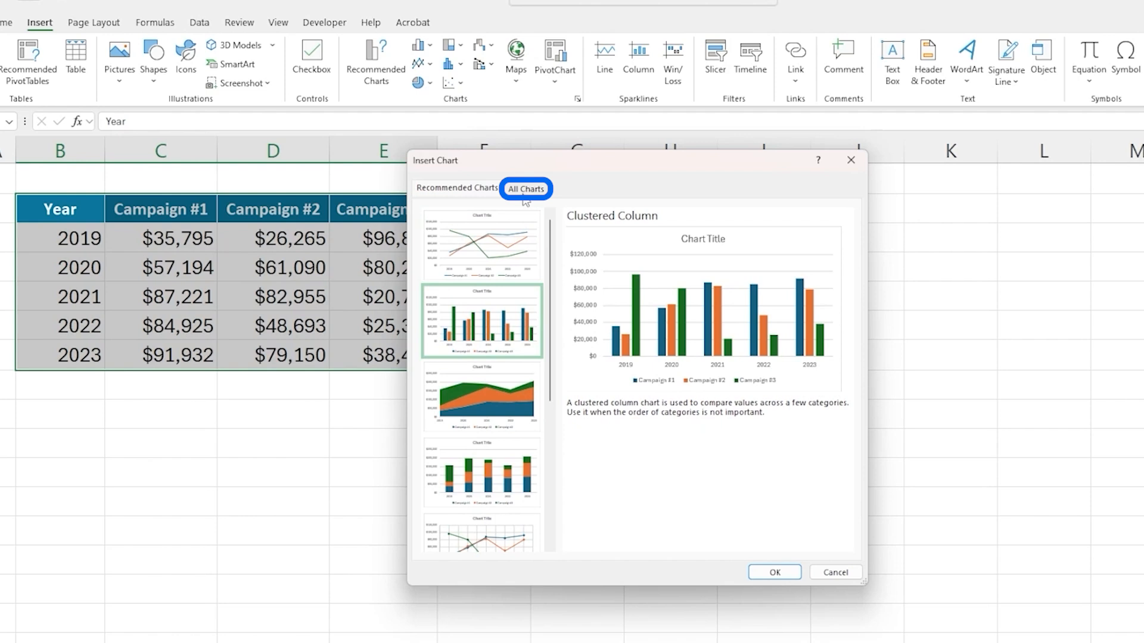
- Browse the Column, Bar and Area chart categories, then cancel without inserting a chart
left_click(524, 189)
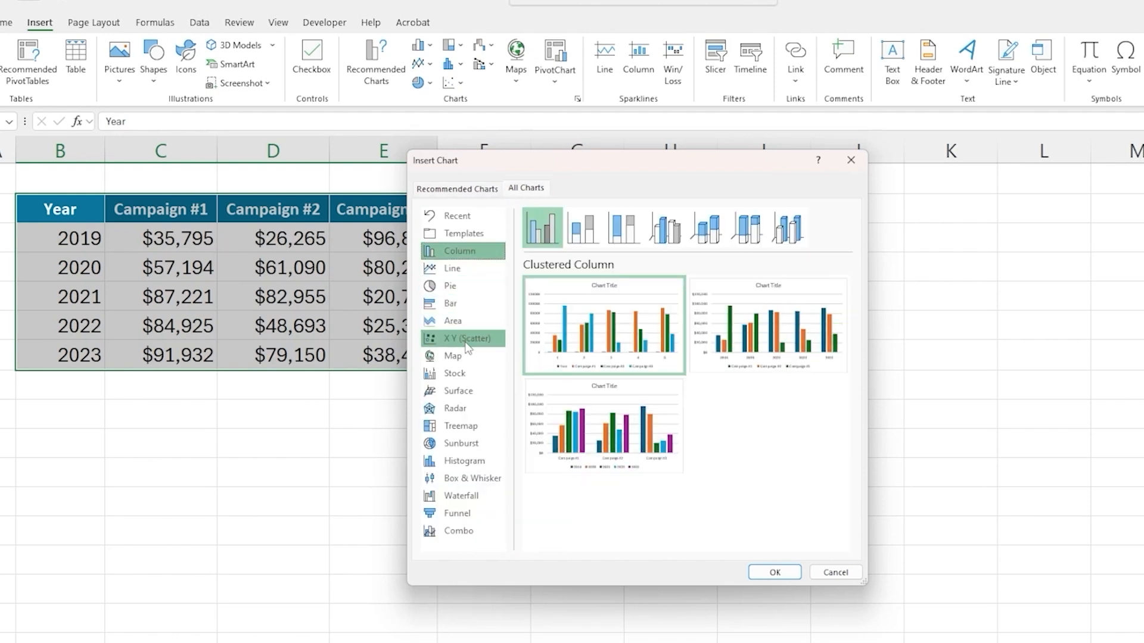
left_click(451, 302)
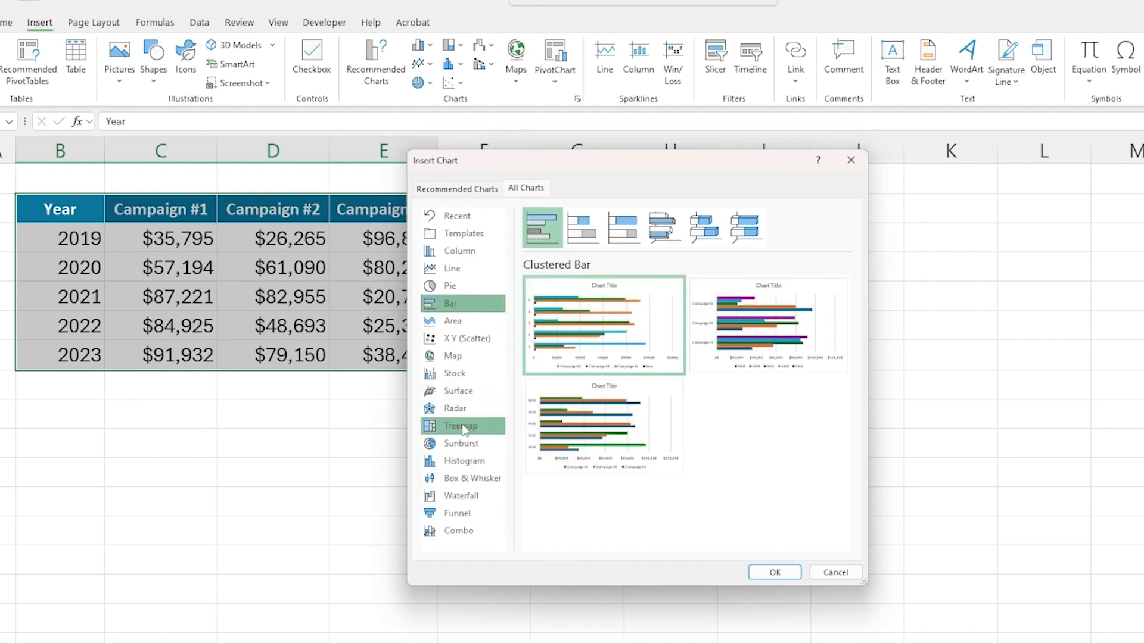
left_click(452, 320)
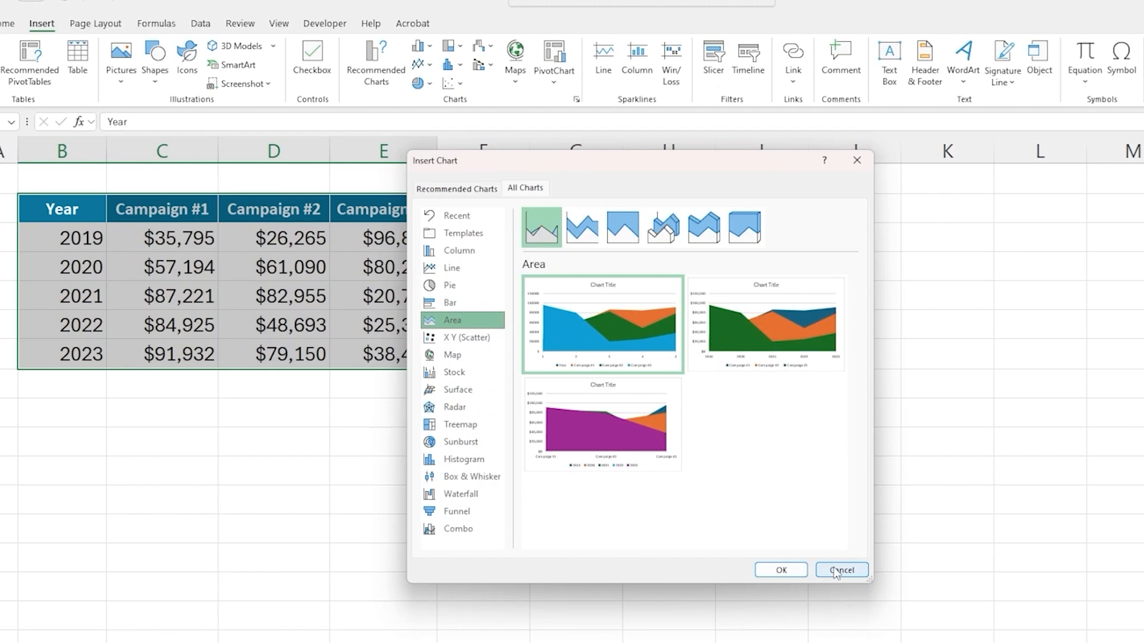
left_click(840, 569)
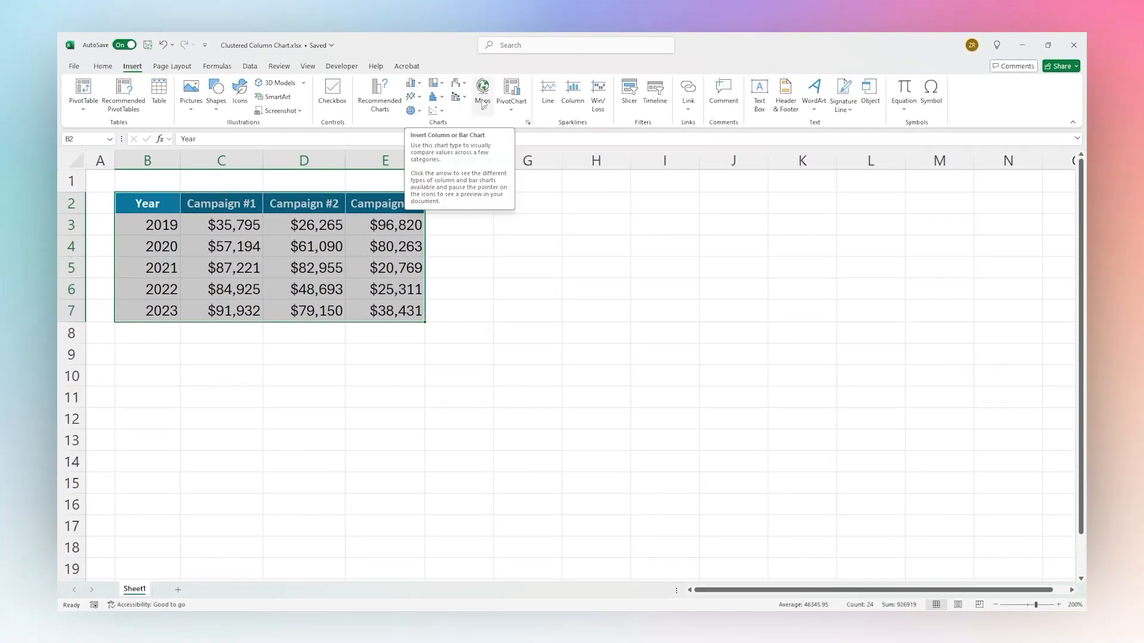
- Insert a 2-D Clustered Column chart from the campaign table
left_click(409, 82)
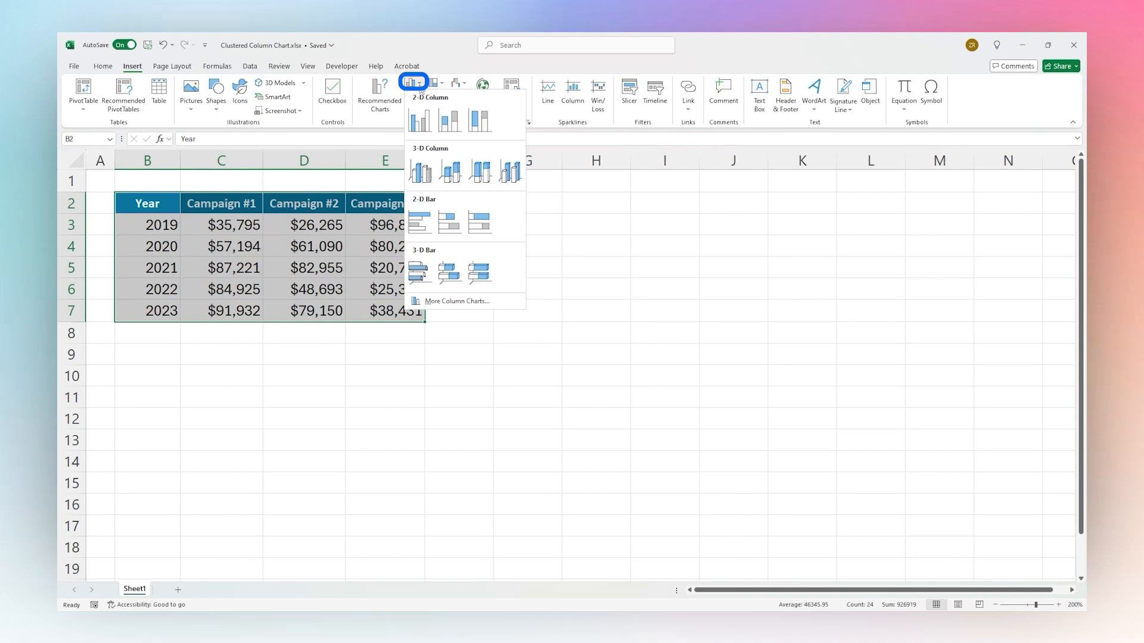
mouse_move(419, 108)
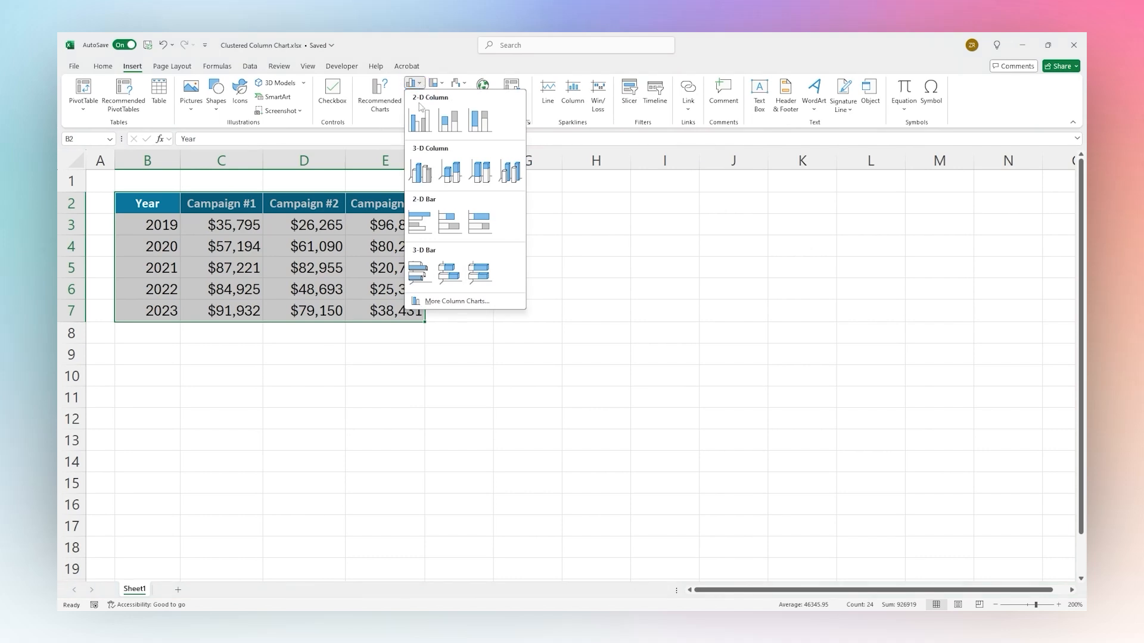
left_click(419, 118)
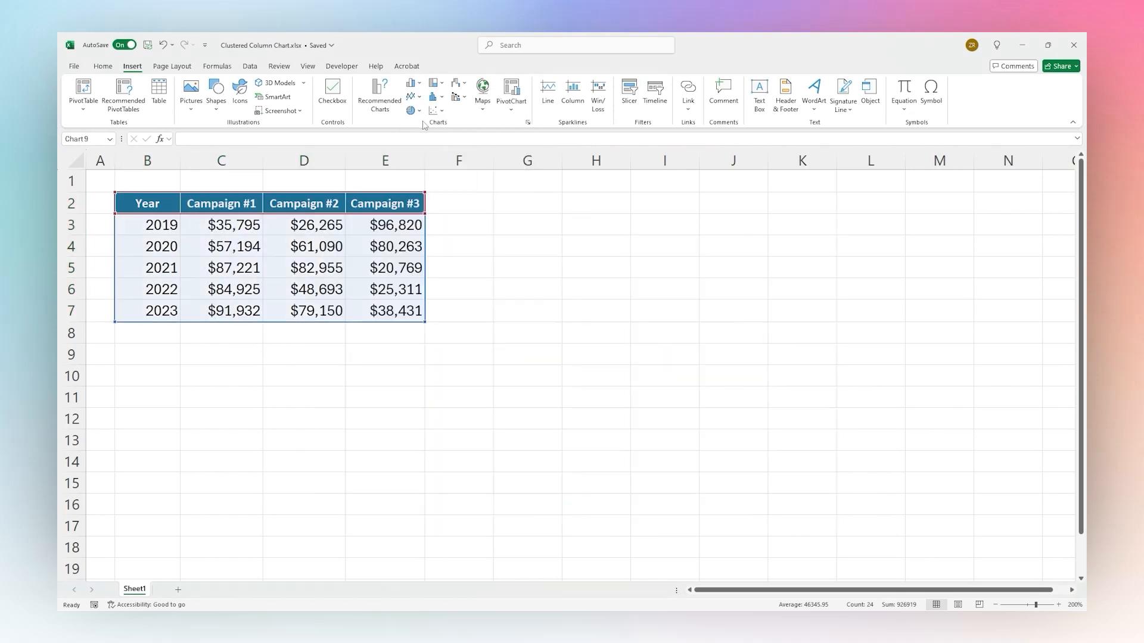
- Select the new chart and bring up its Select Data source settings
left_click(411, 100)
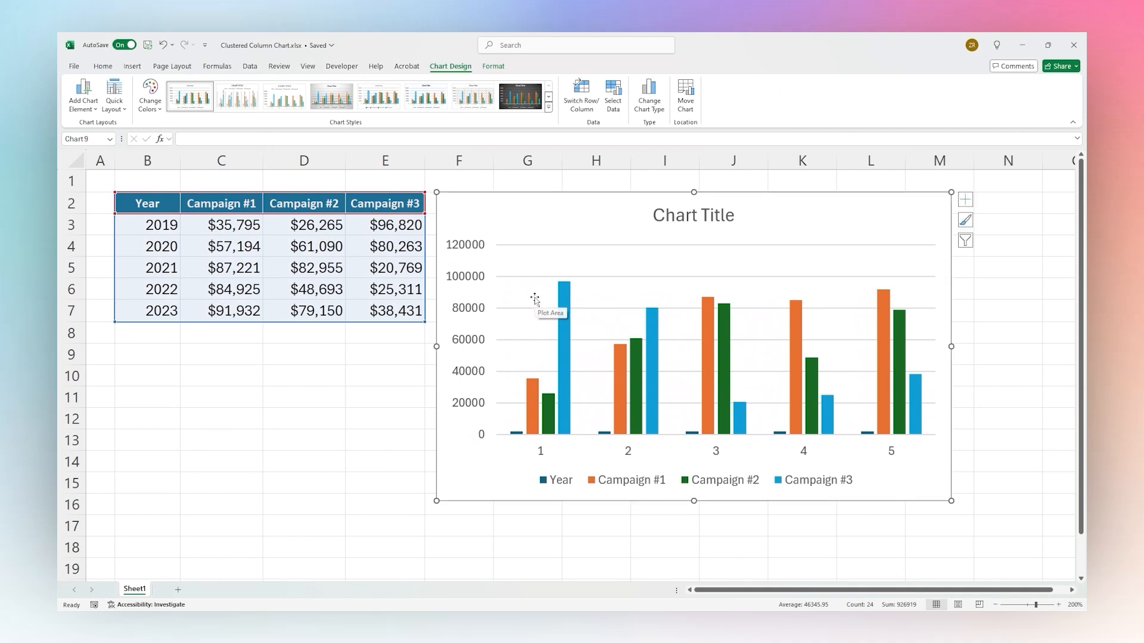
mouse_move(94, 455)
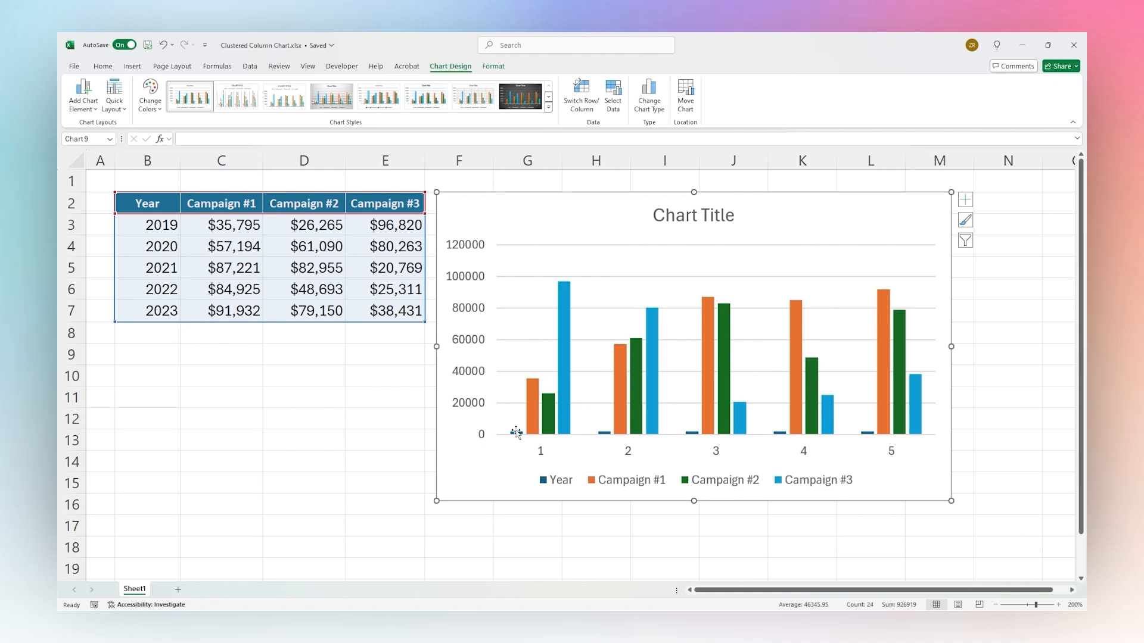
mouse_move(516, 436)
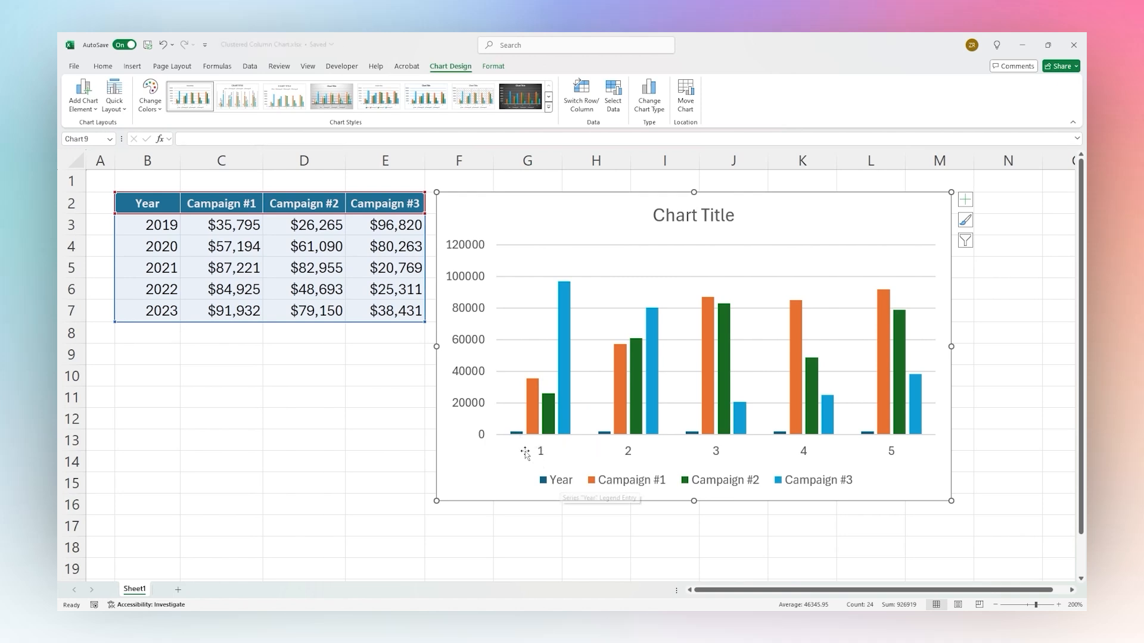
mouse_move(846, 434)
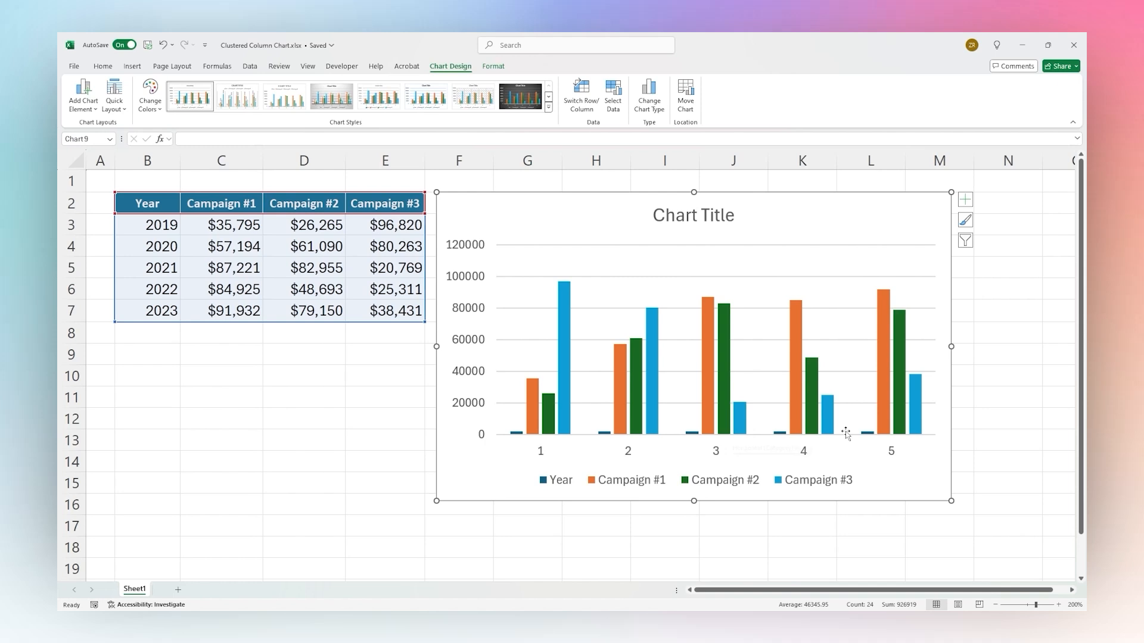
mouse_move(519, 457)
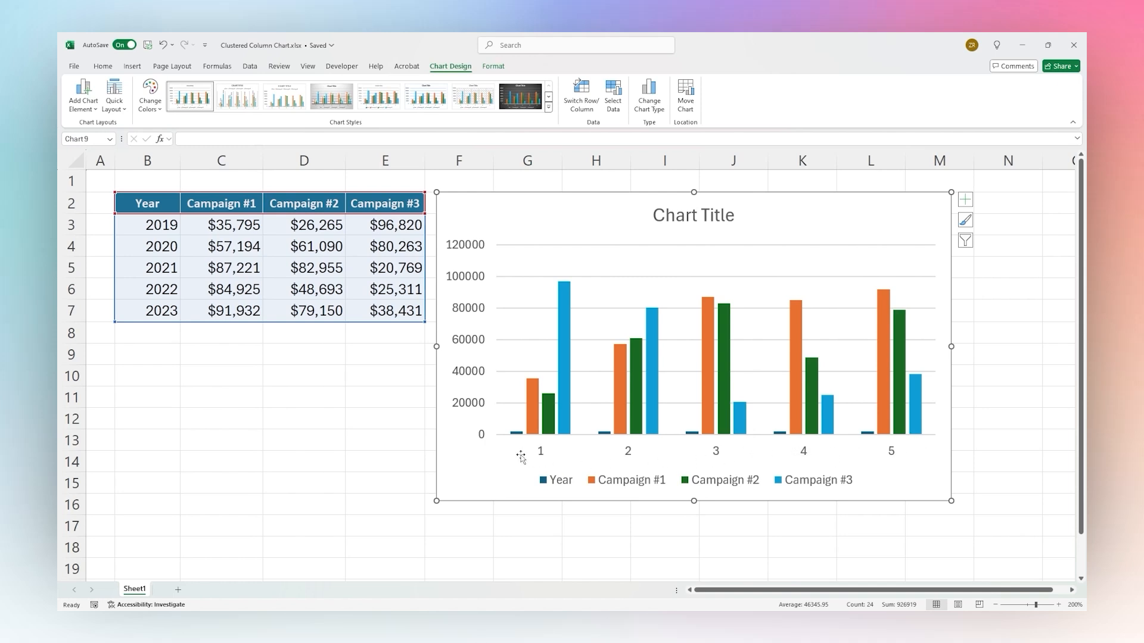
mouse_move(512, 272)
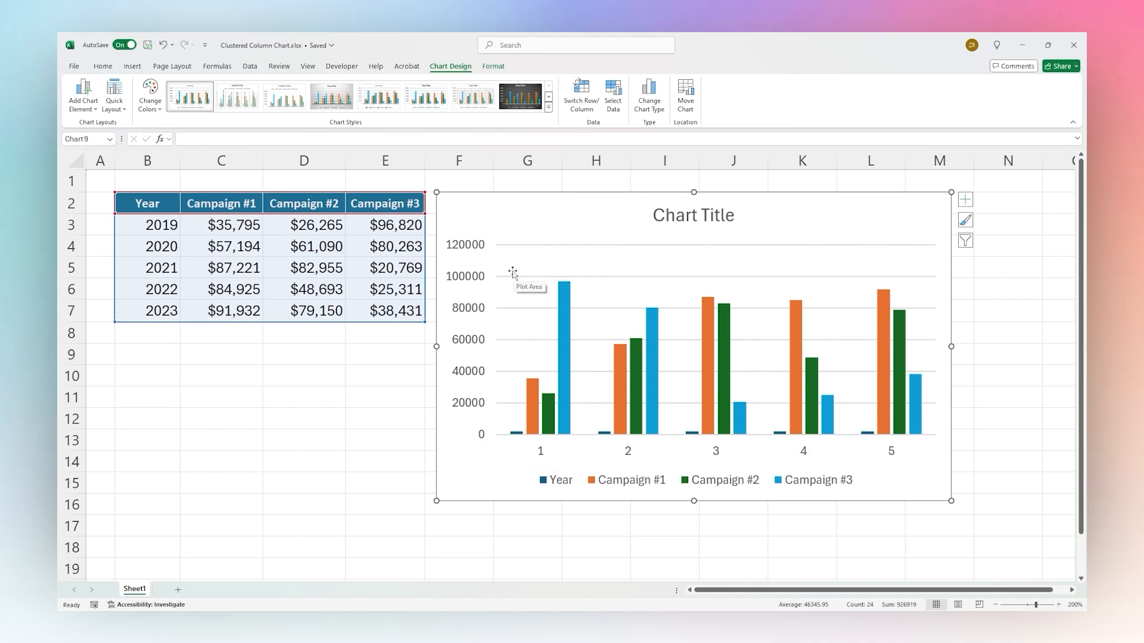
mouse_move(629, 274)
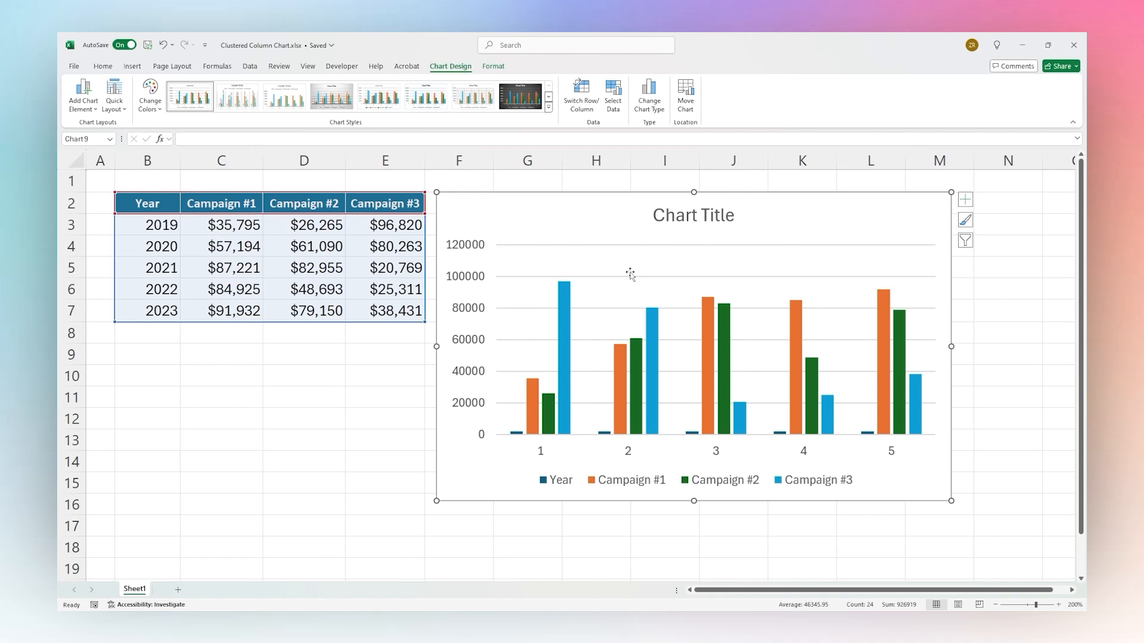
left_click(612, 95)
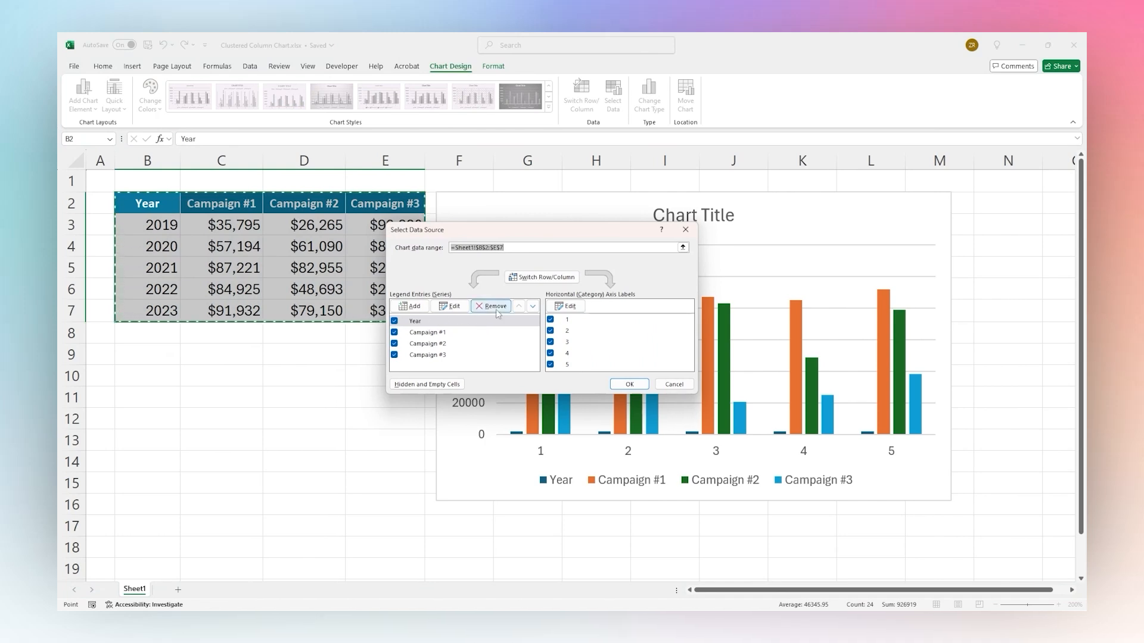
- Remove the Year series and use B3:B7 (2019–2023) as the horizontal axis labels, confirming the changes
left_click(415, 320)
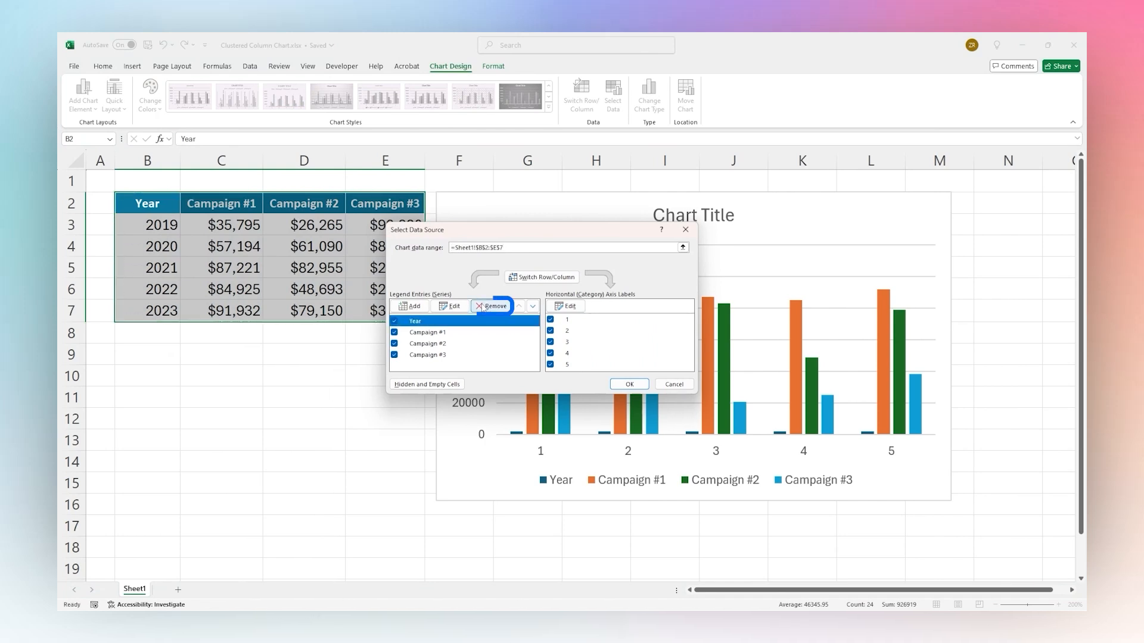
left_click(491, 306)
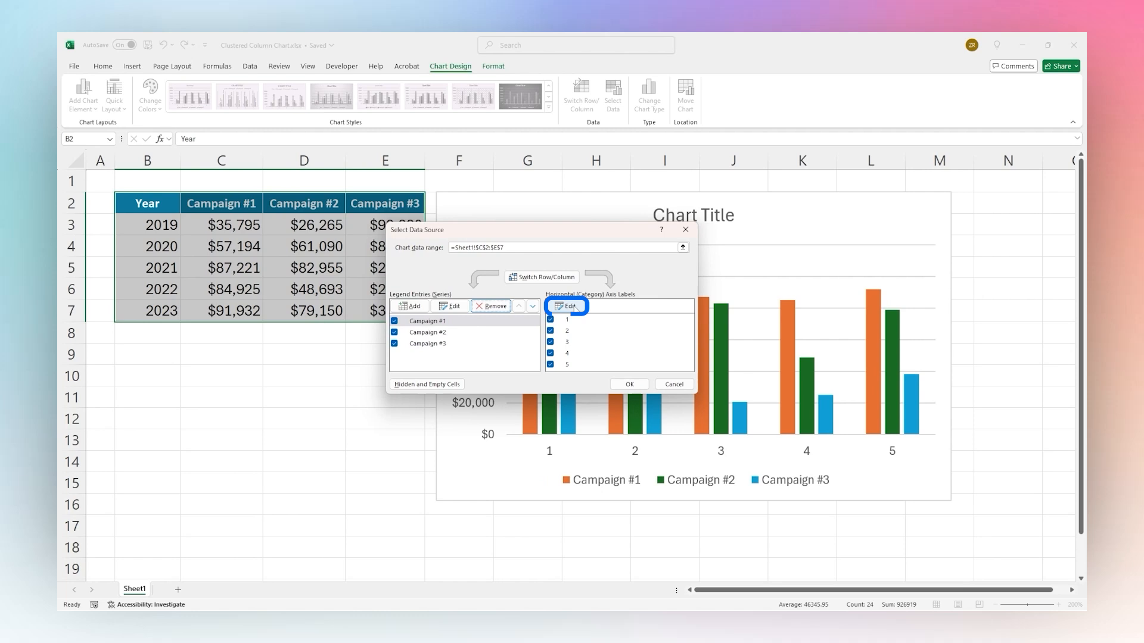
left_click(571, 306)
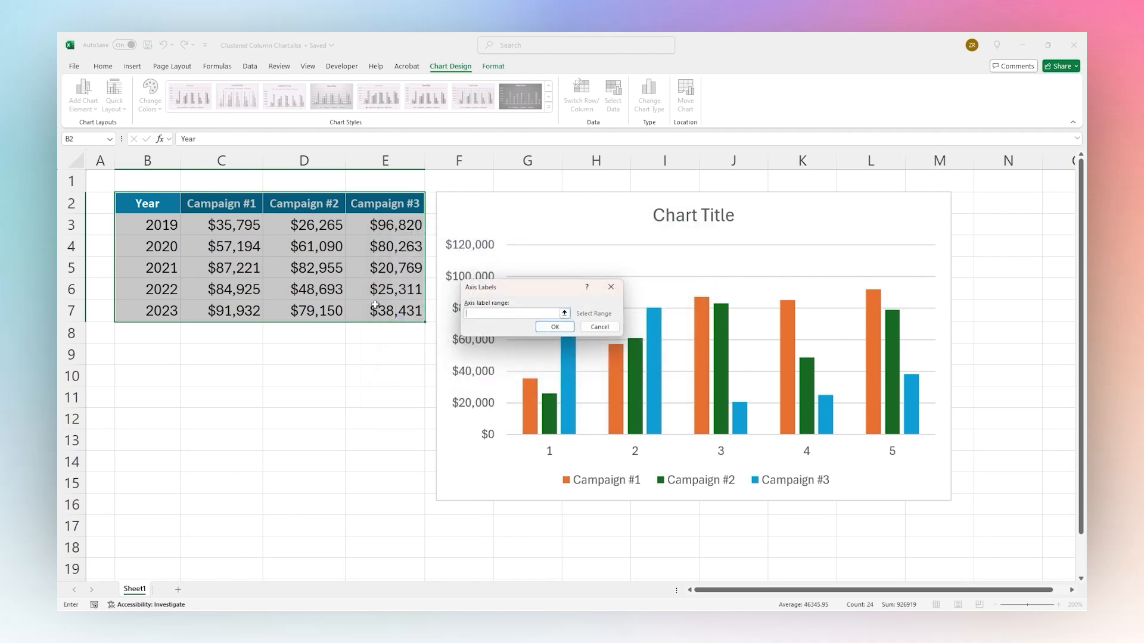
left_click_drag(146, 226, 146, 309)
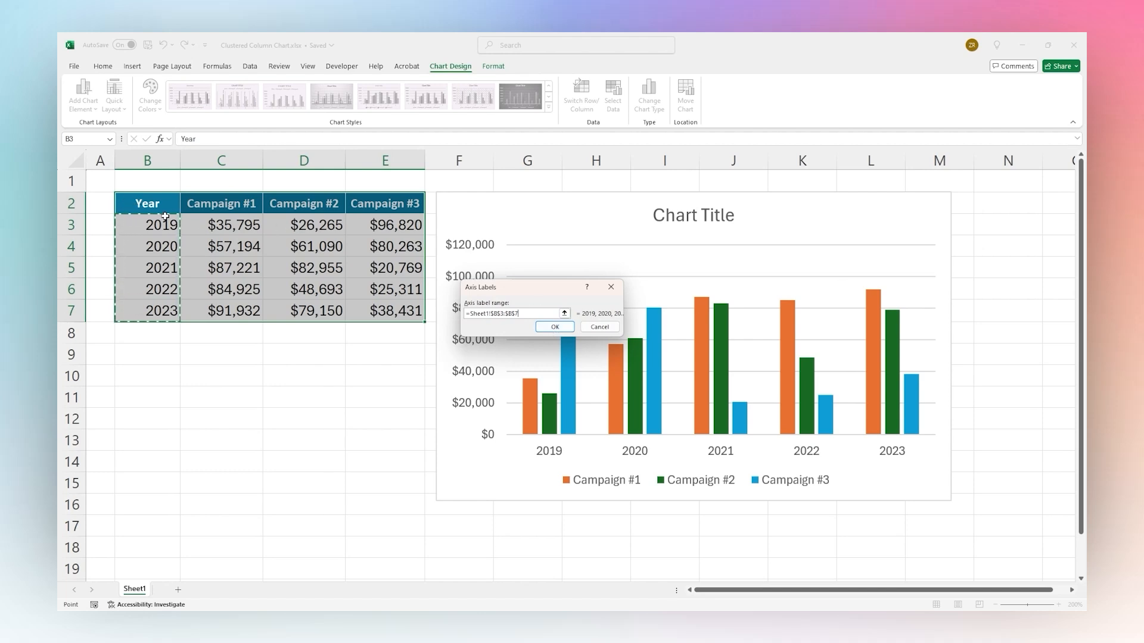
left_click(554, 327)
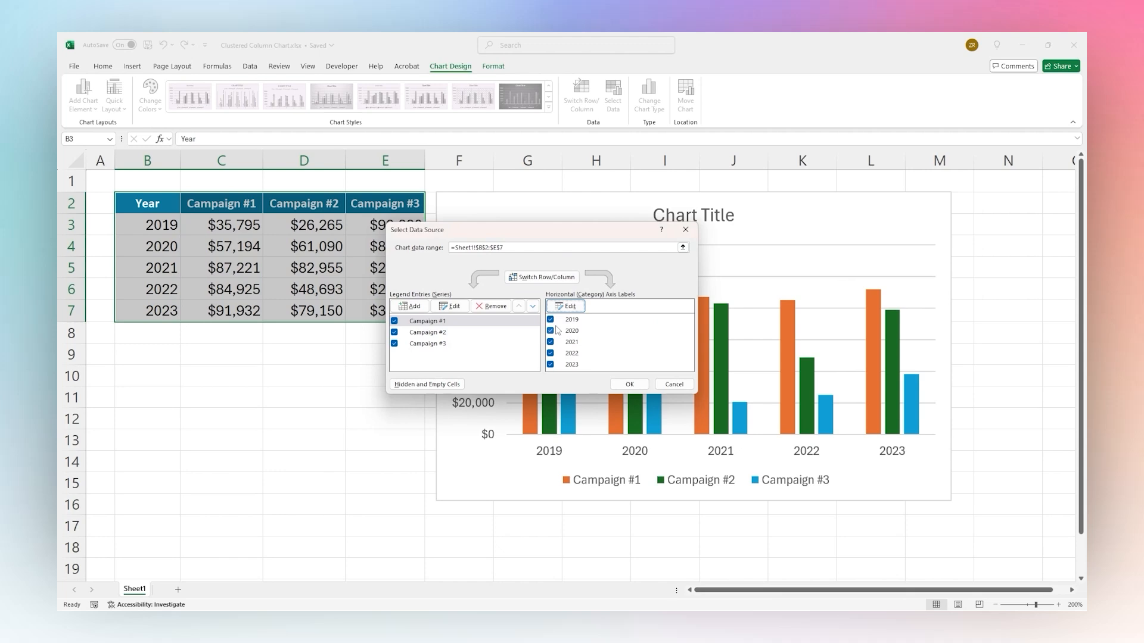
left_click(628, 385)
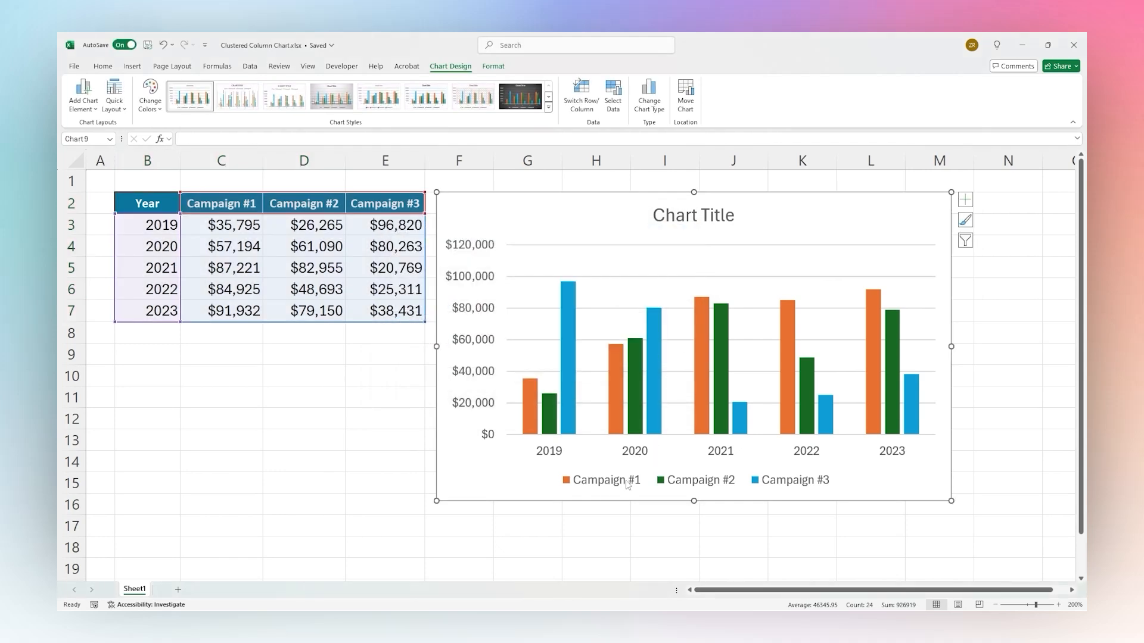
mouse_move(547, 307)
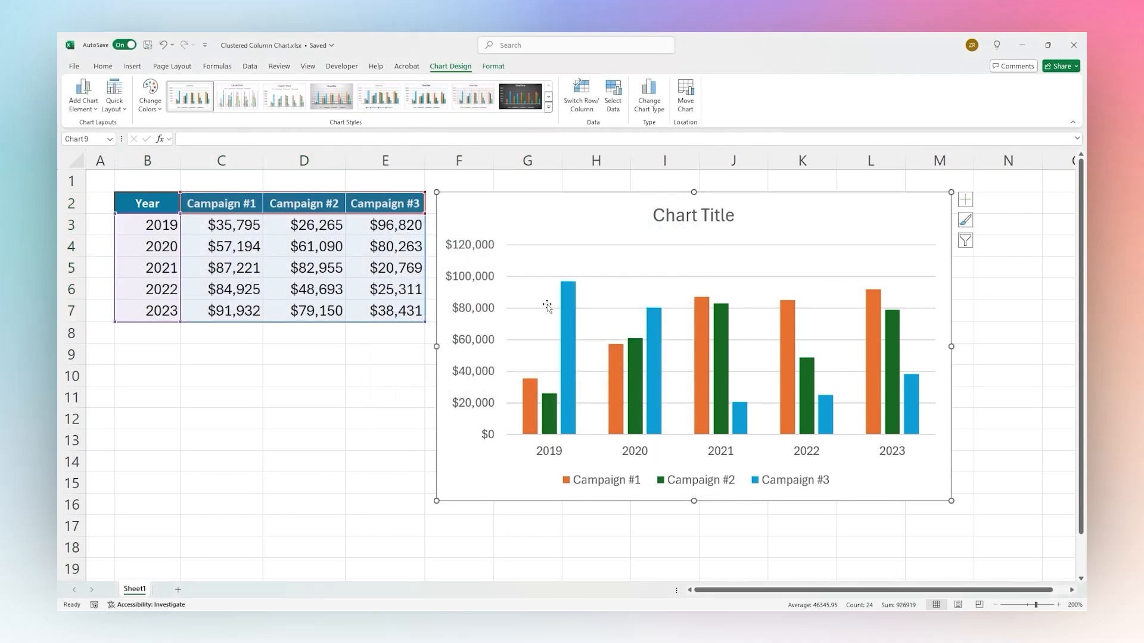
mouse_move(631, 281)
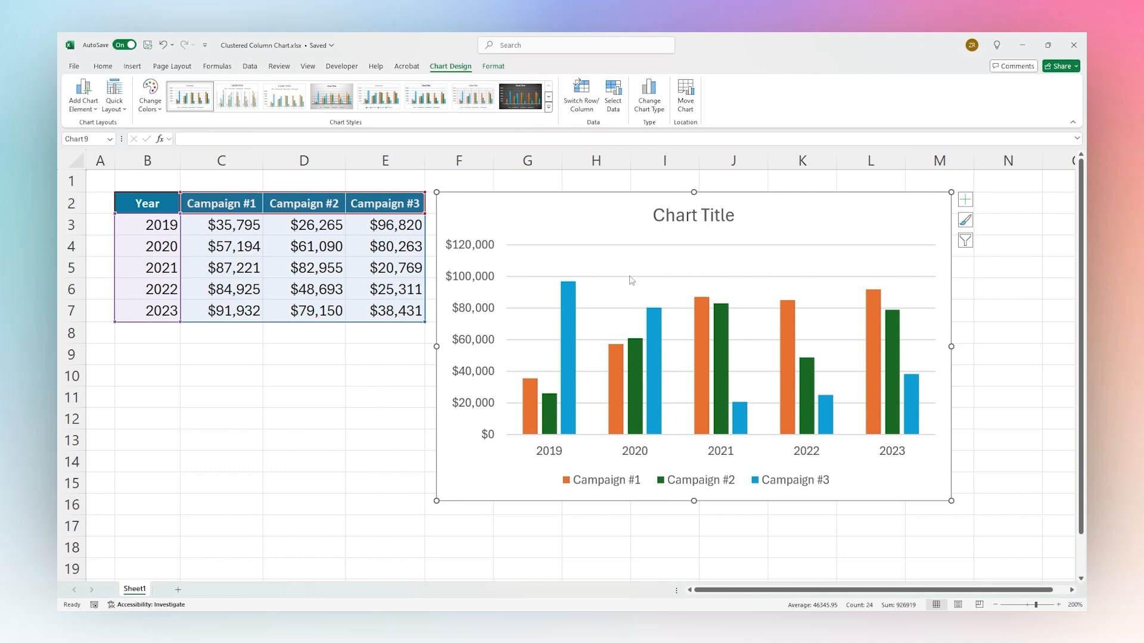
mouse_move(666, 284)
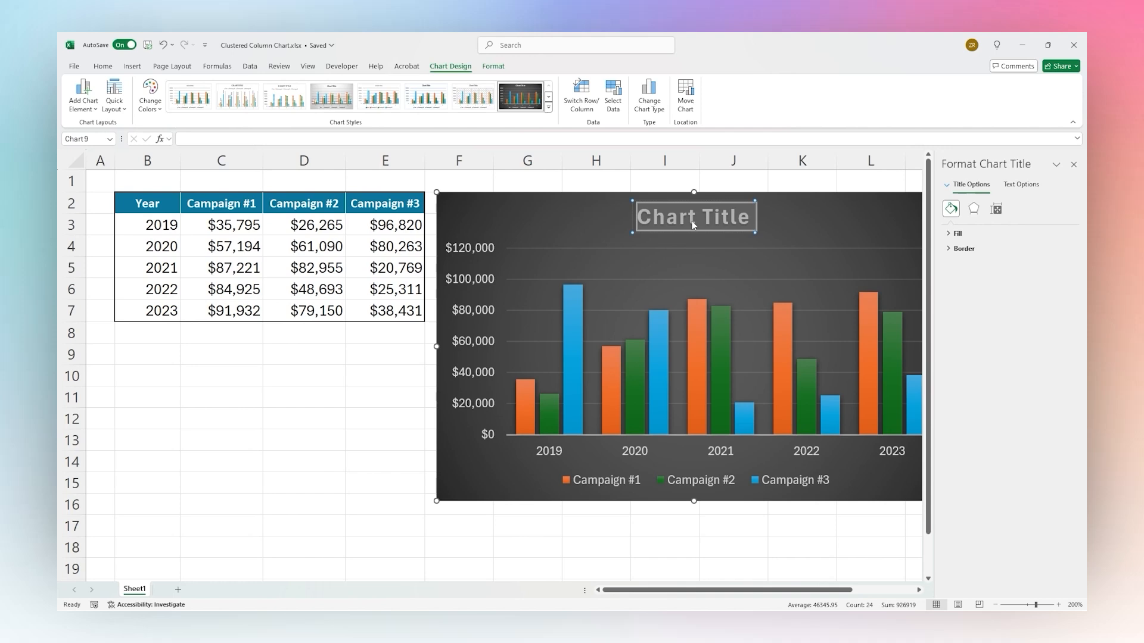
- Enter 'Campaign' as the start of the chart title
type("Campaign Ad Spend By Year")
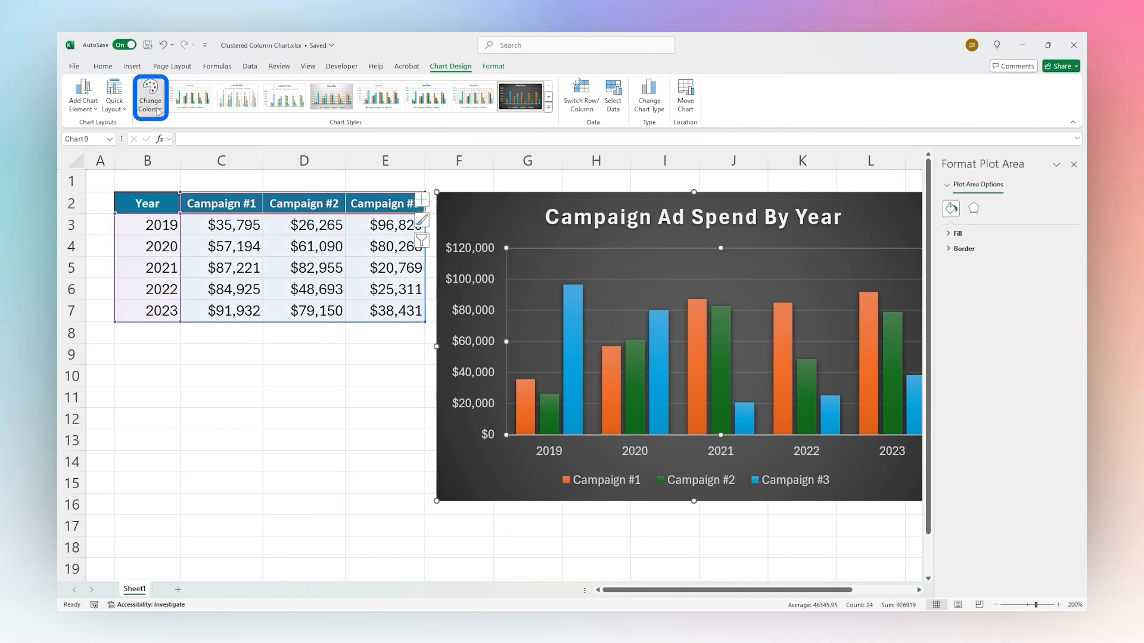
left_click(149, 96)
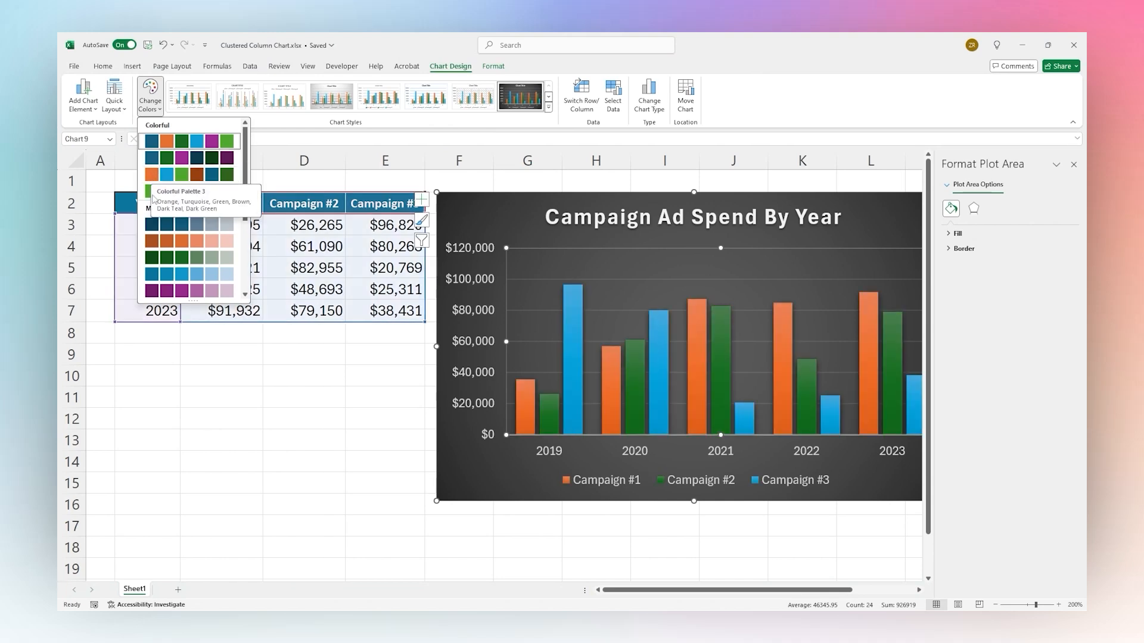
left_click(181, 276)
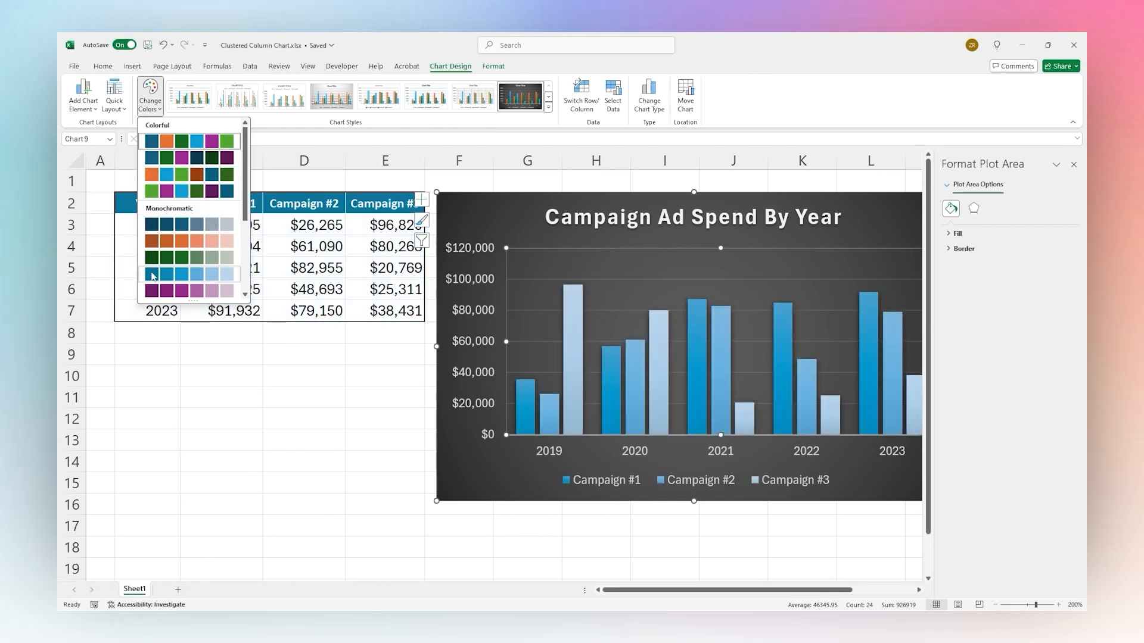
left_click(165, 141)
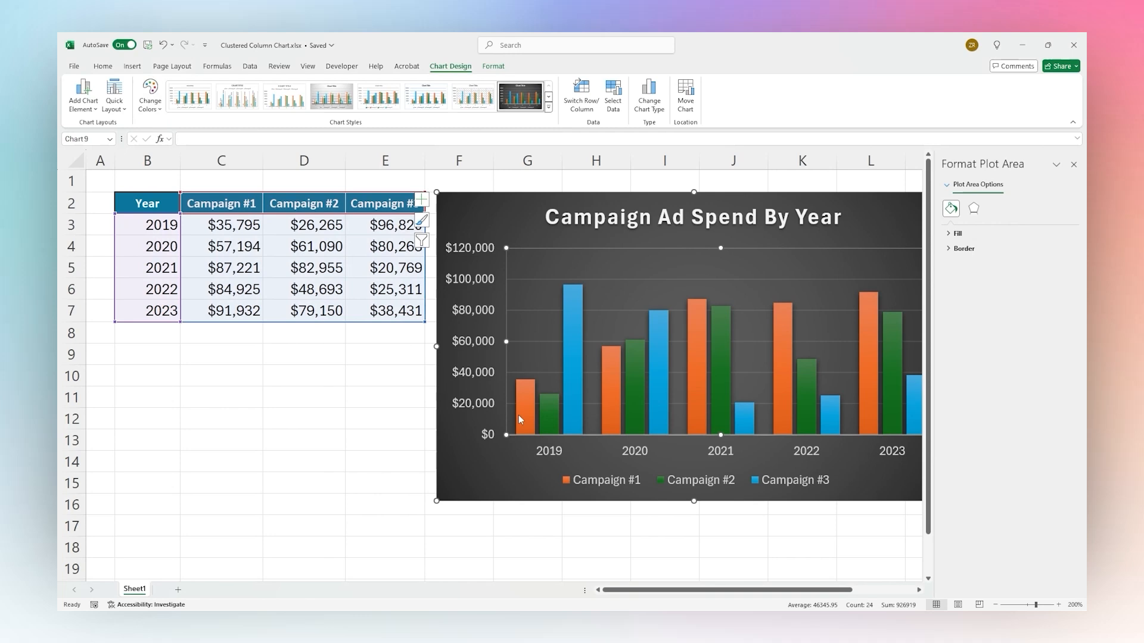
- Inspect the Campaign #1 series fill settings and close the Format Data Series pane
left_click(519, 379)
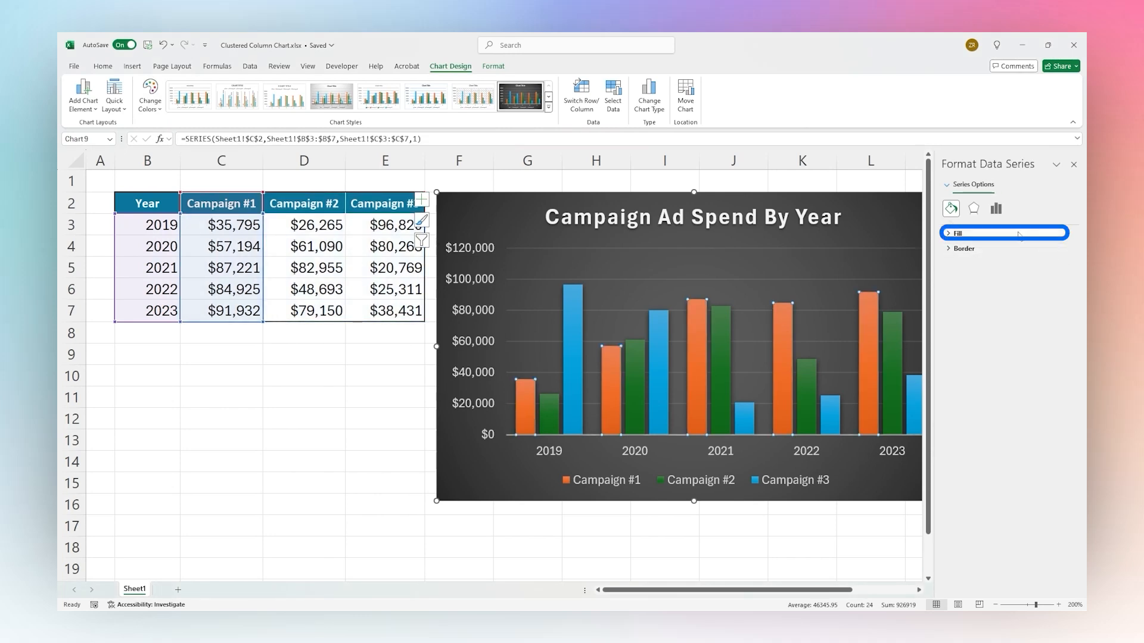
left_click(957, 234)
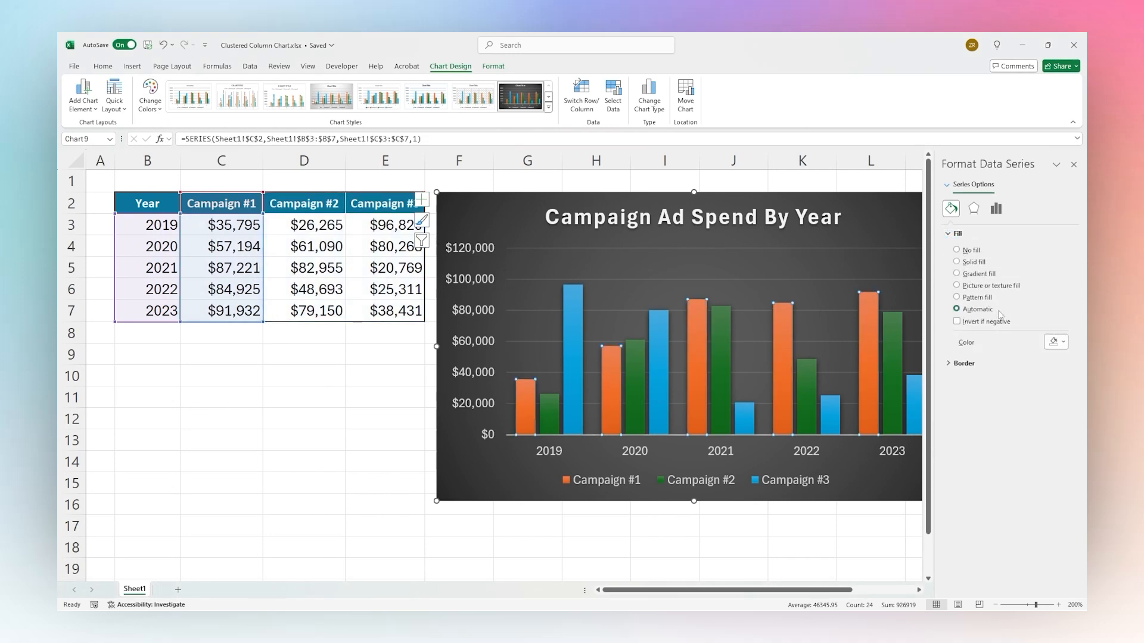
left_click(1061, 342)
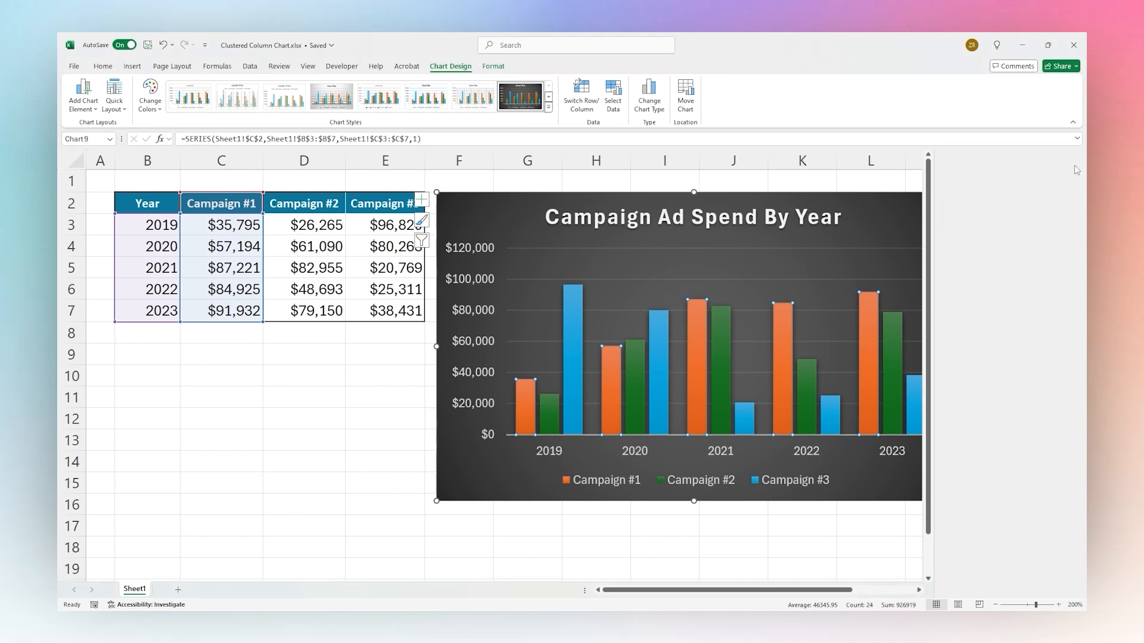
- Try a different column colour scheme, then restore the original orange, green and blue
left_click(149, 96)
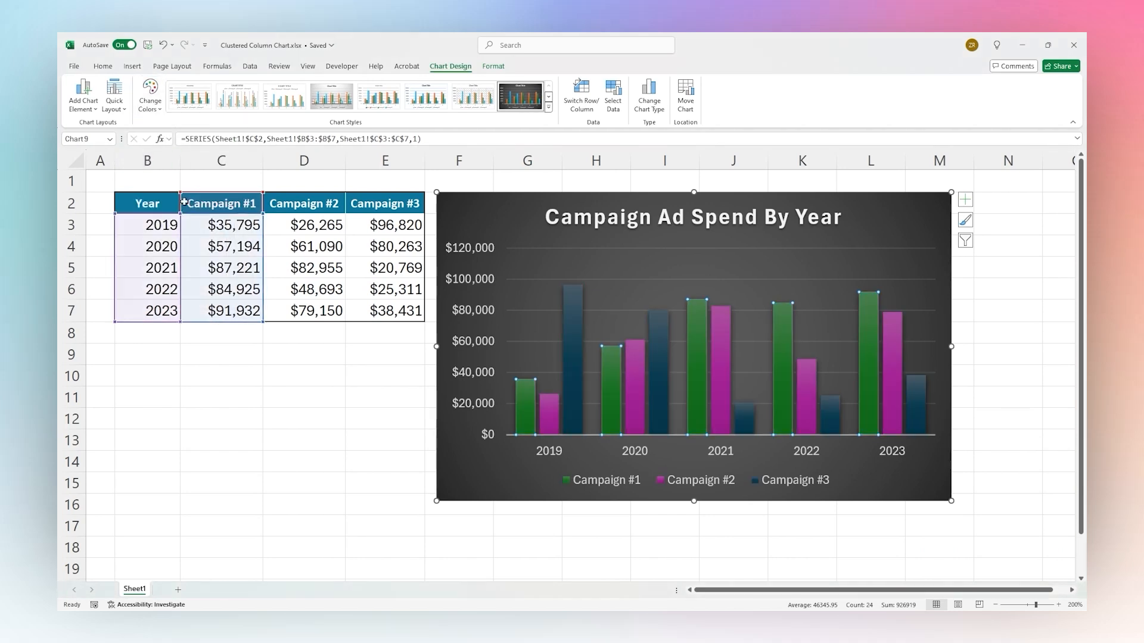
left_click(148, 93)
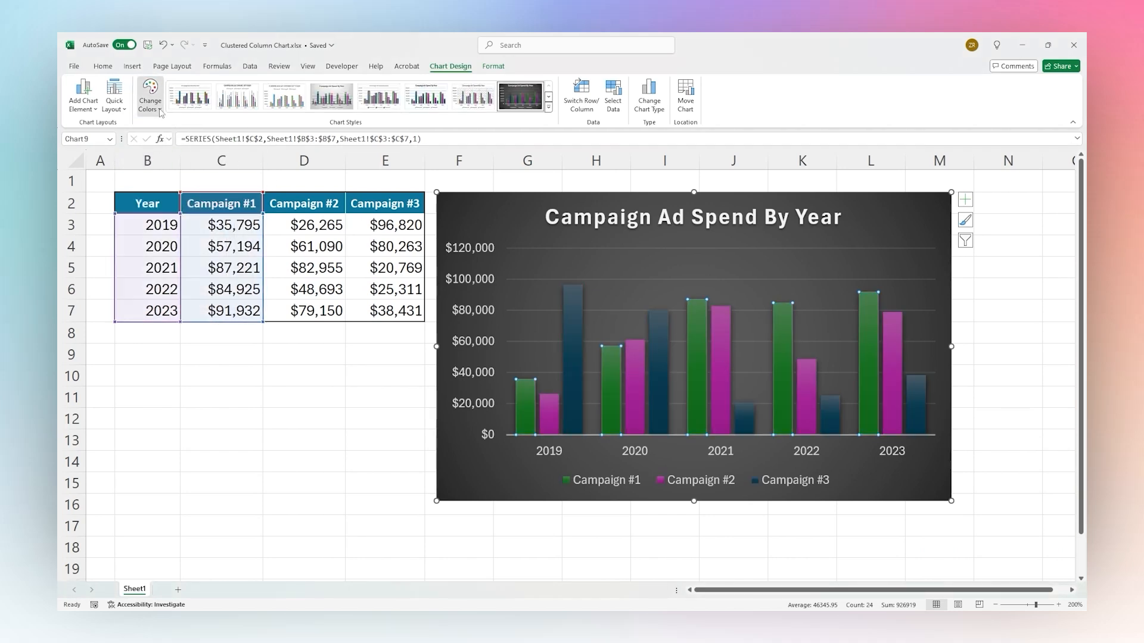
left_click(149, 93)
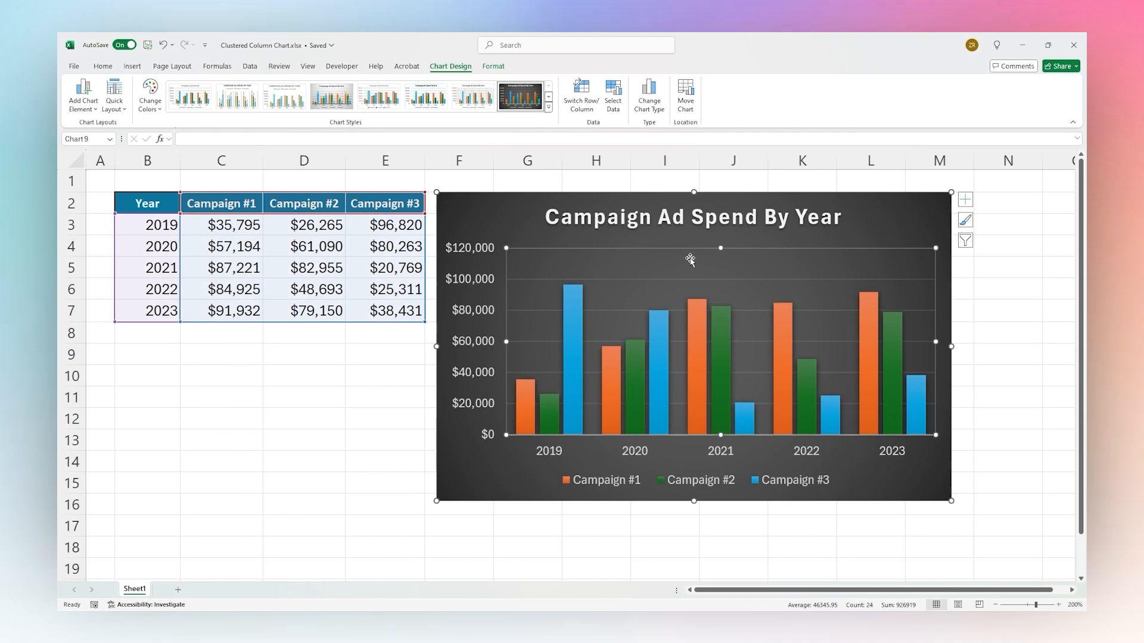
mouse_move(964, 199)
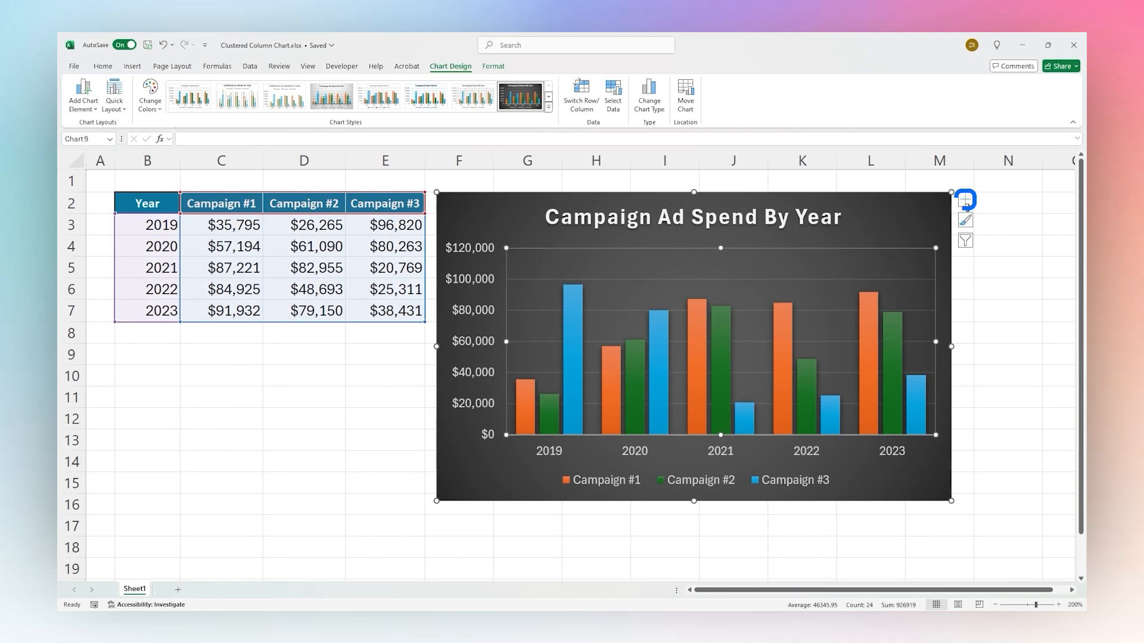
- Add value data labels to the columns and bring up their detailed formatting options
left_click(963, 201)
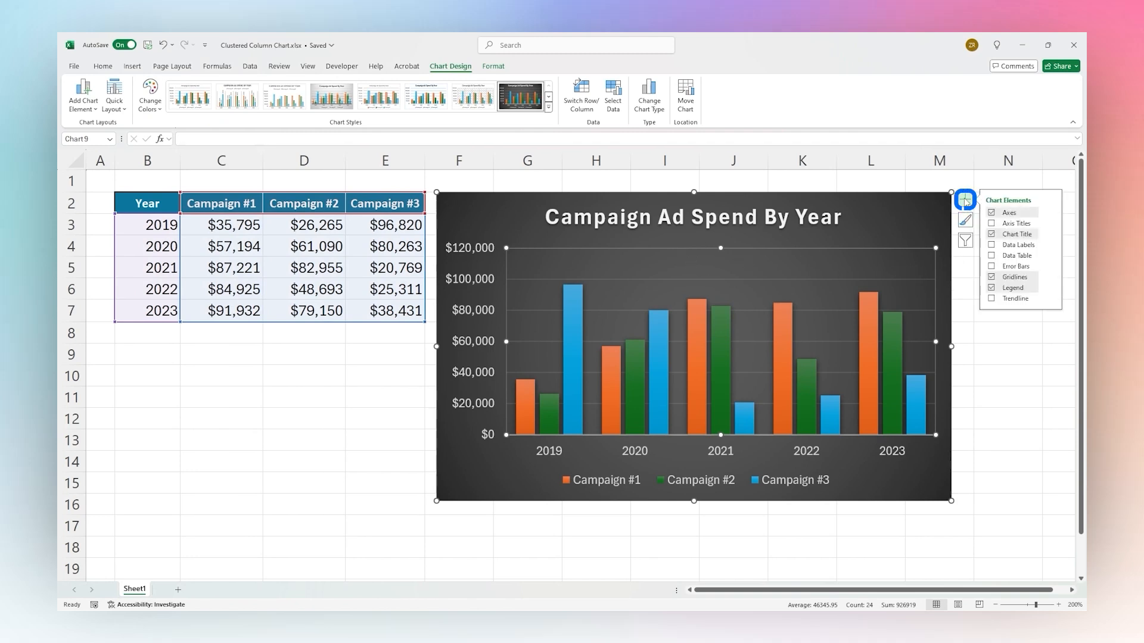
left_click(992, 244)
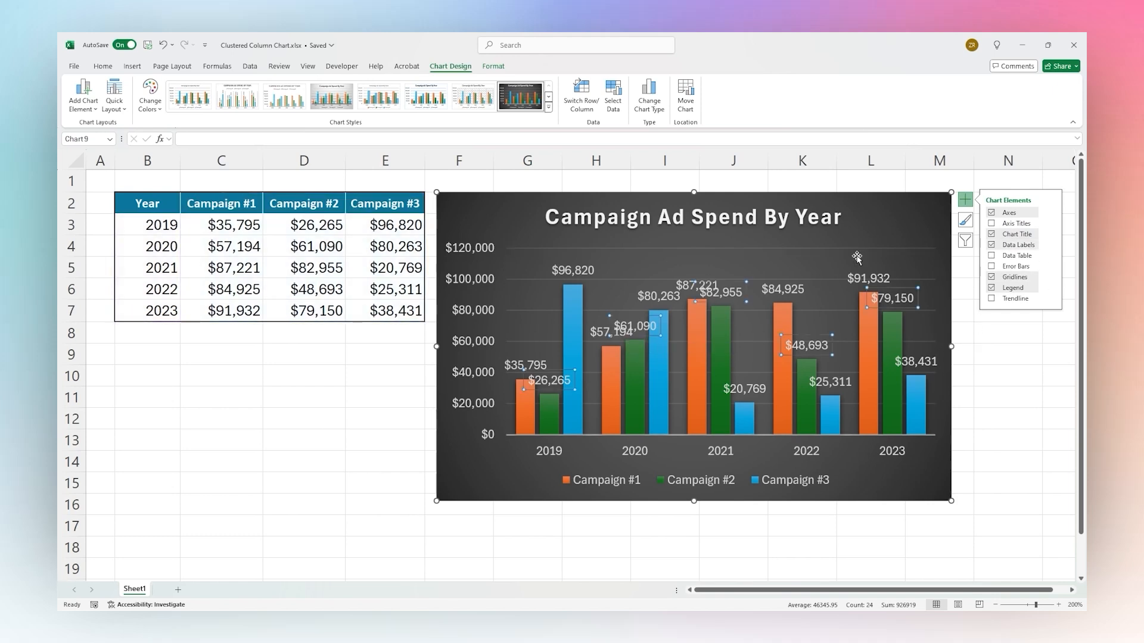
left_click(991, 244)
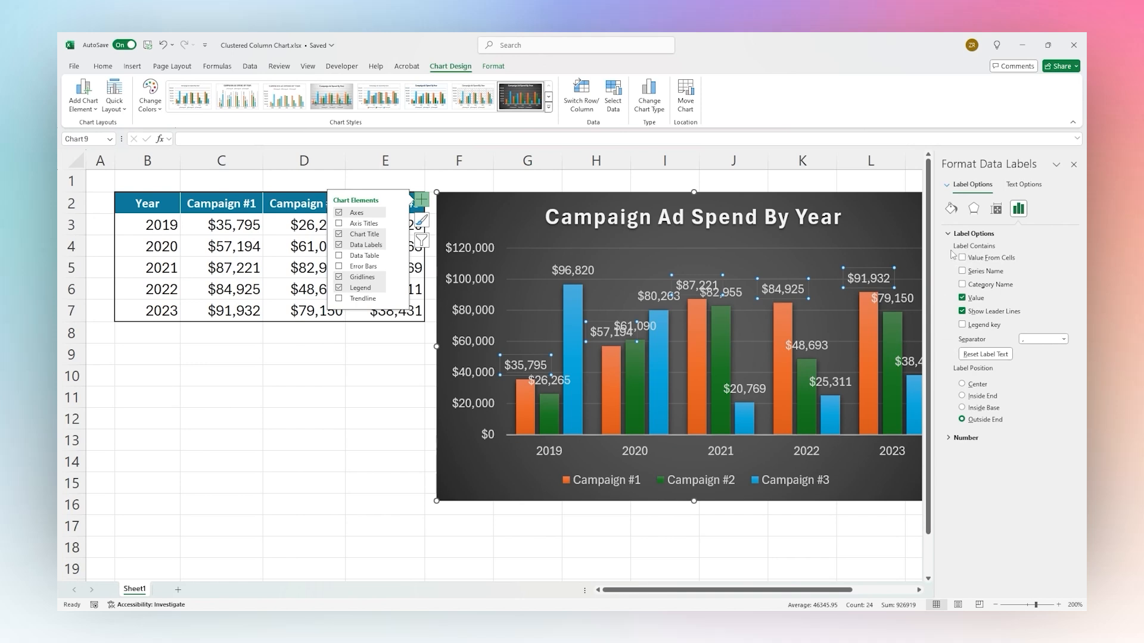
- Try Inside Base, Center and Inside End label positions, then settle on Outside End above the columns
left_click(965, 438)
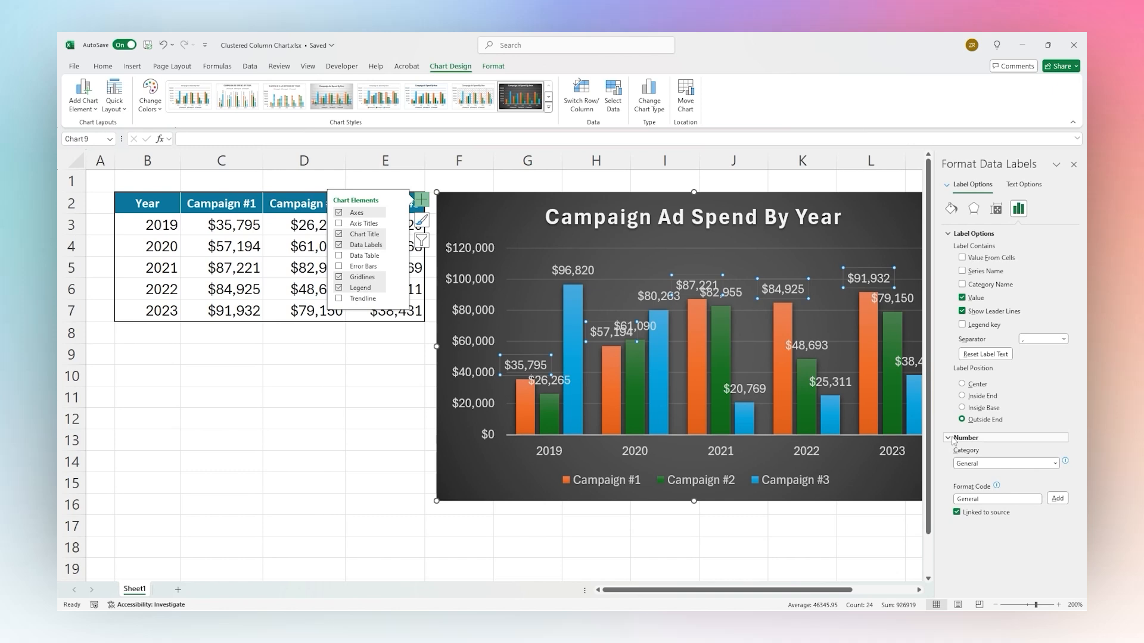
left_click(964, 438)
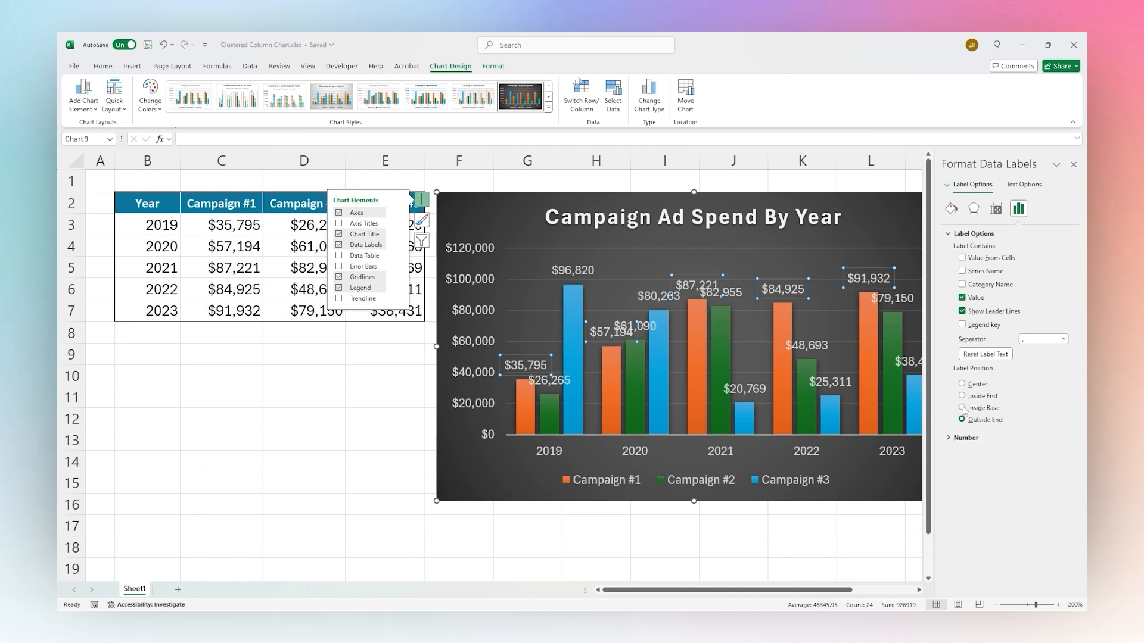
left_click(962, 408)
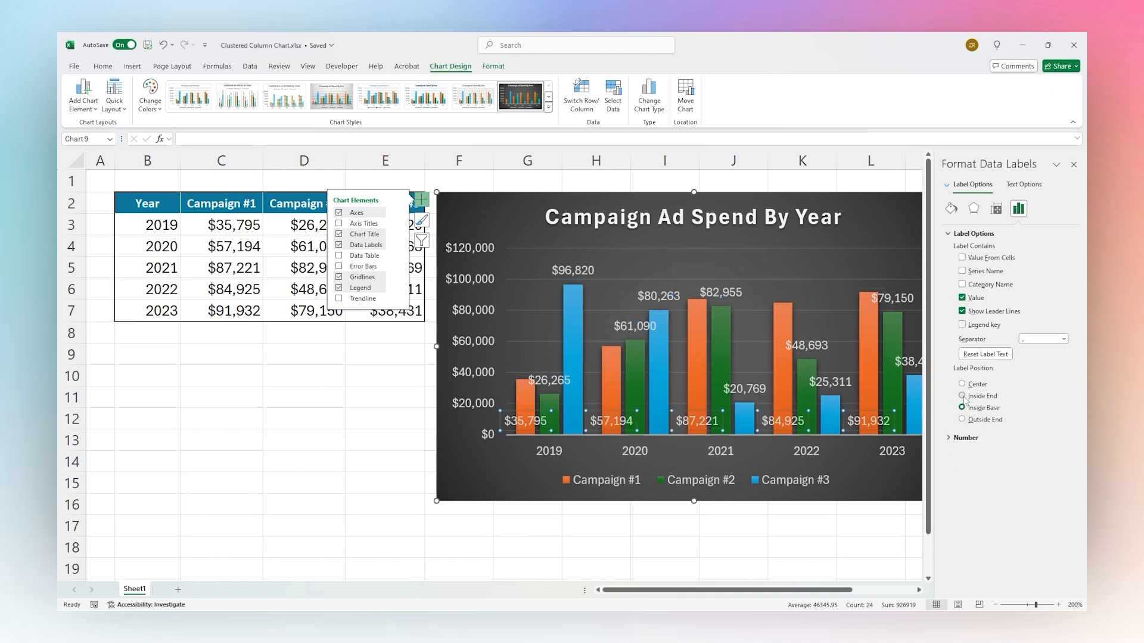
left_click(962, 384)
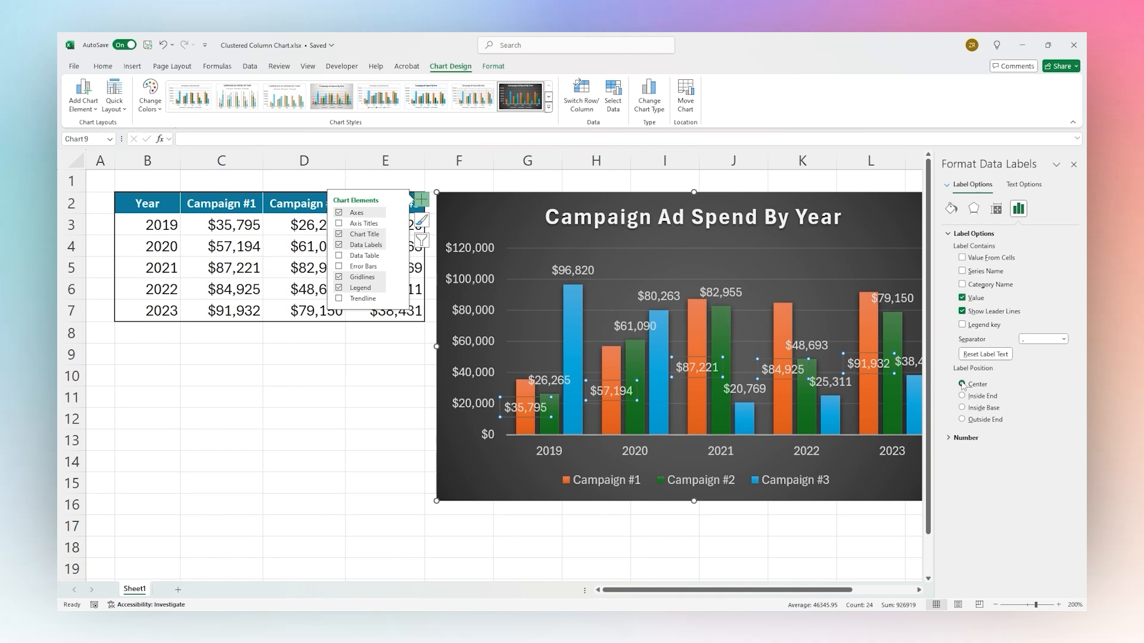
left_click(963, 395)
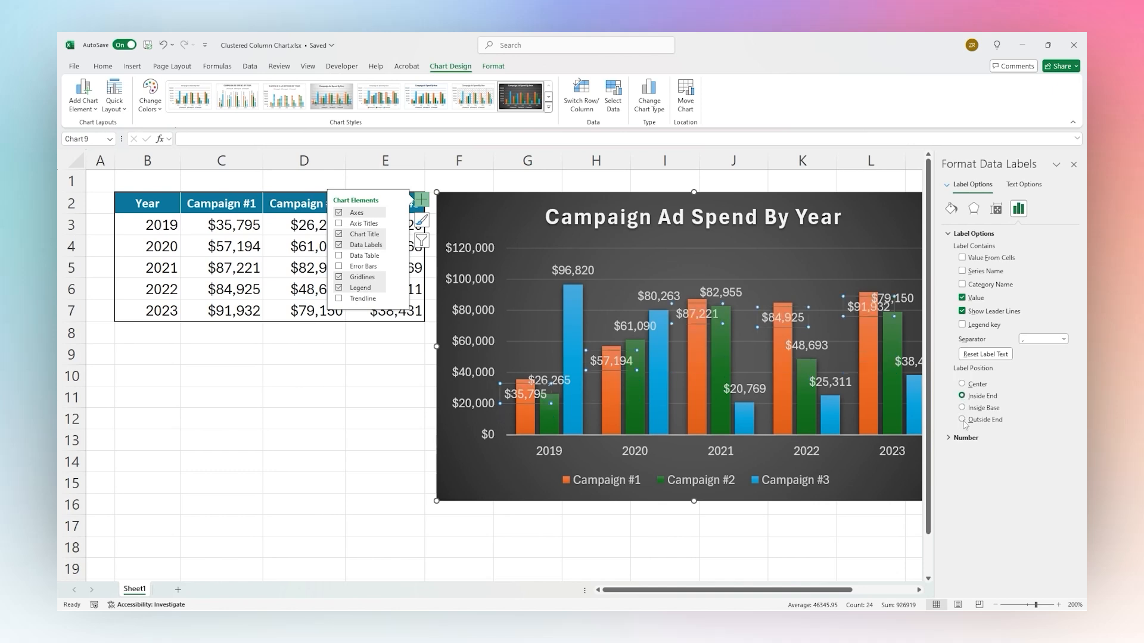
left_click(964, 419)
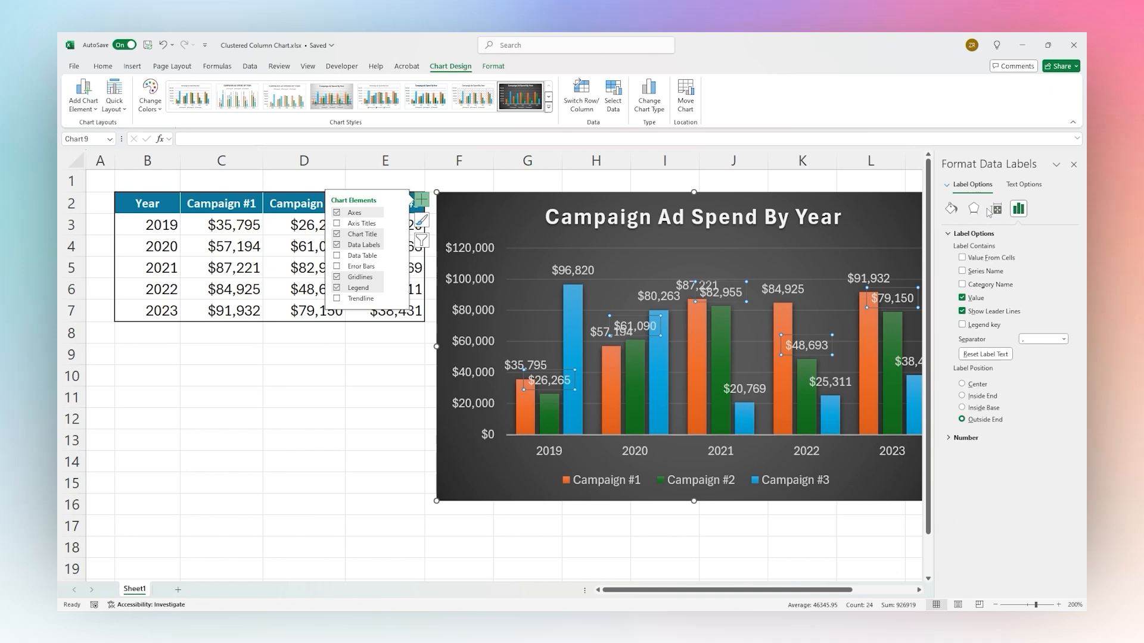
left_click(973, 209)
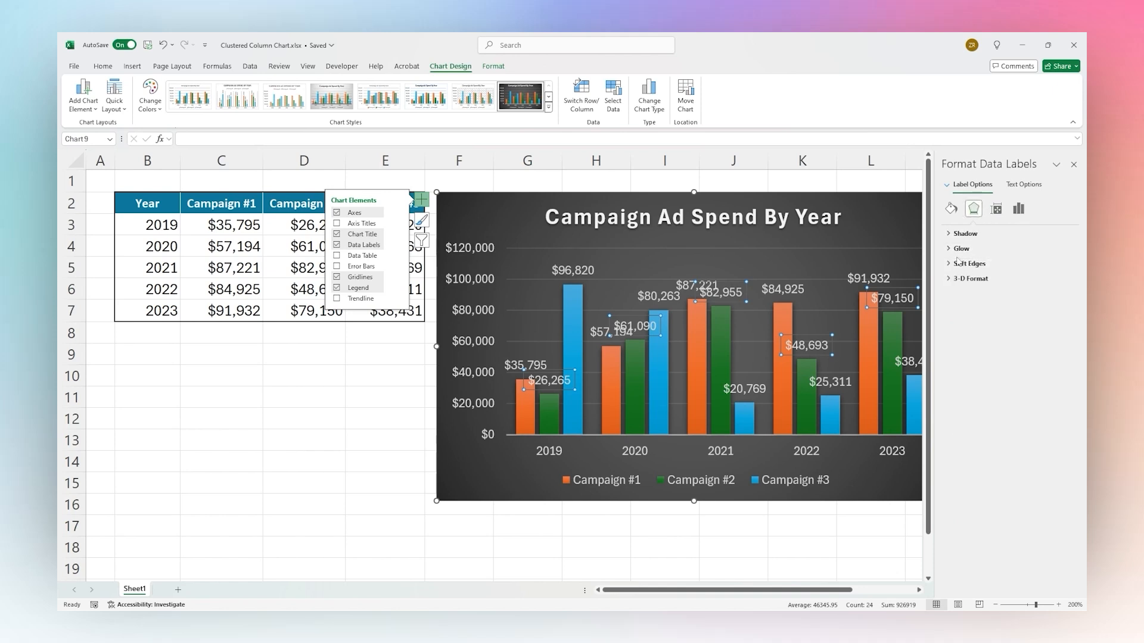
- Remove the shadow from the data labels using the No Shadow preset
left_click(964, 234)
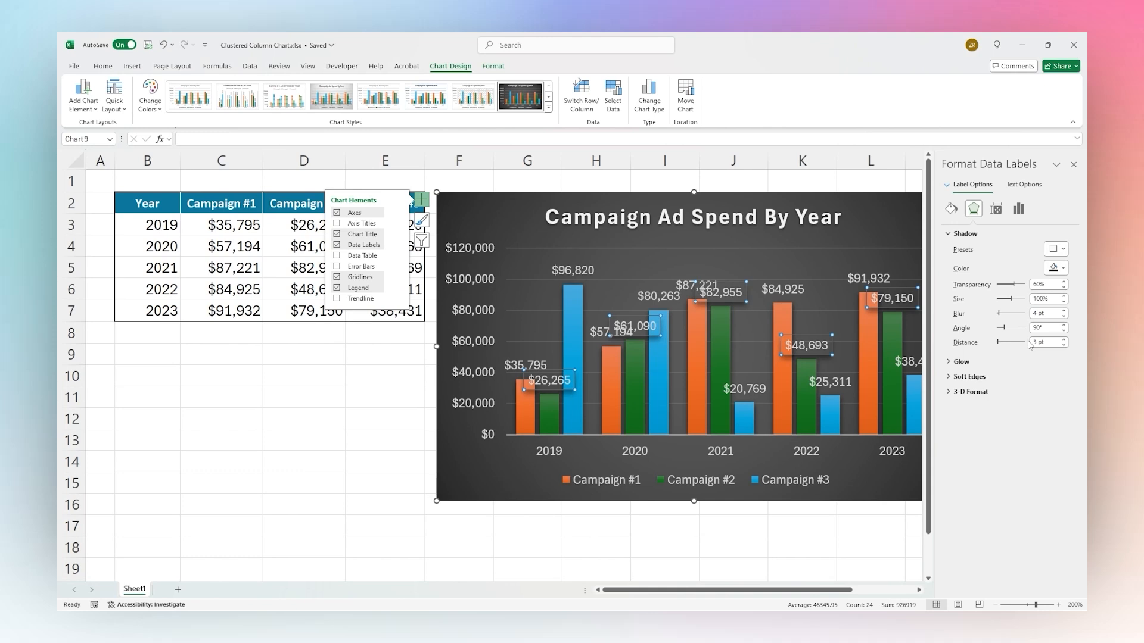
left_click(1054, 249)
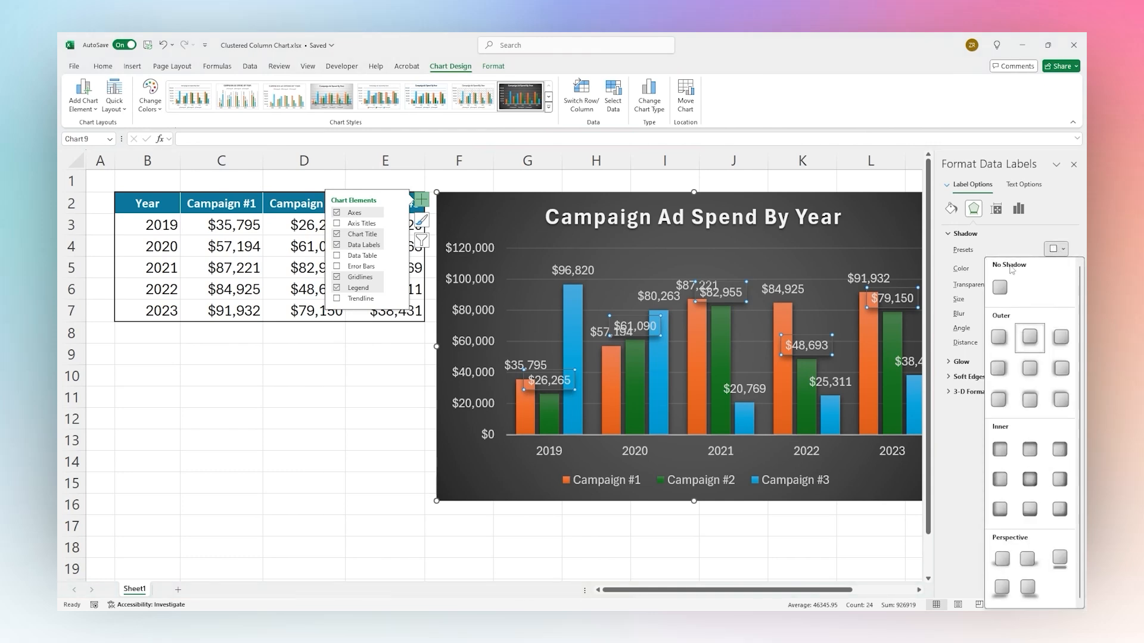
left_click(950, 209)
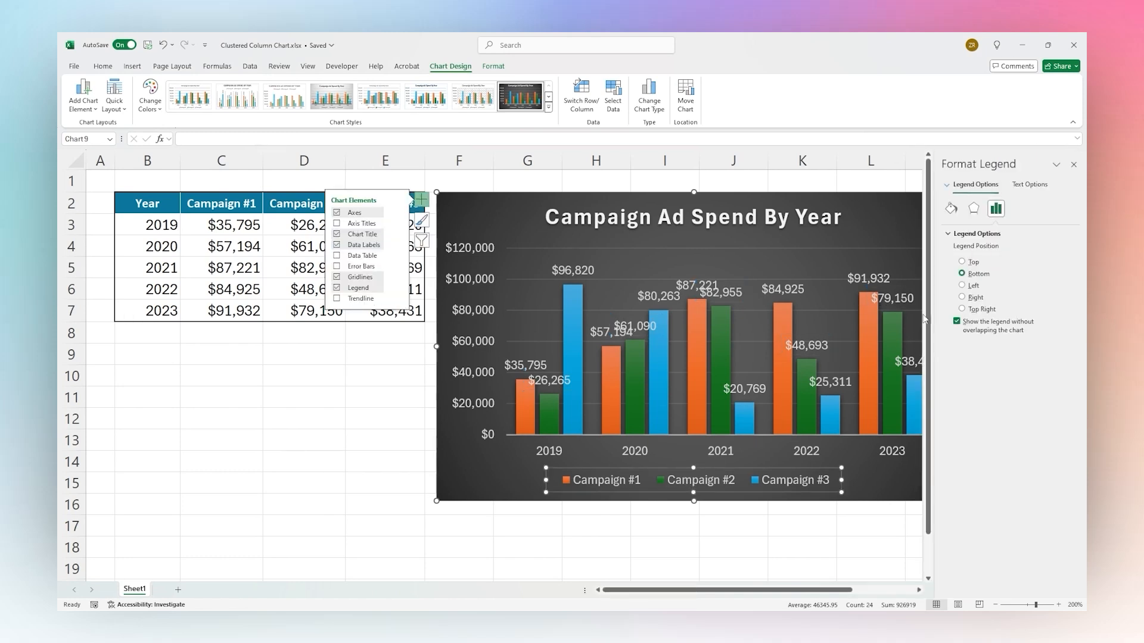
- Try Top, Right and Top Right legend positions, settle on Bottom, and close Format Legend
left_click(963, 262)
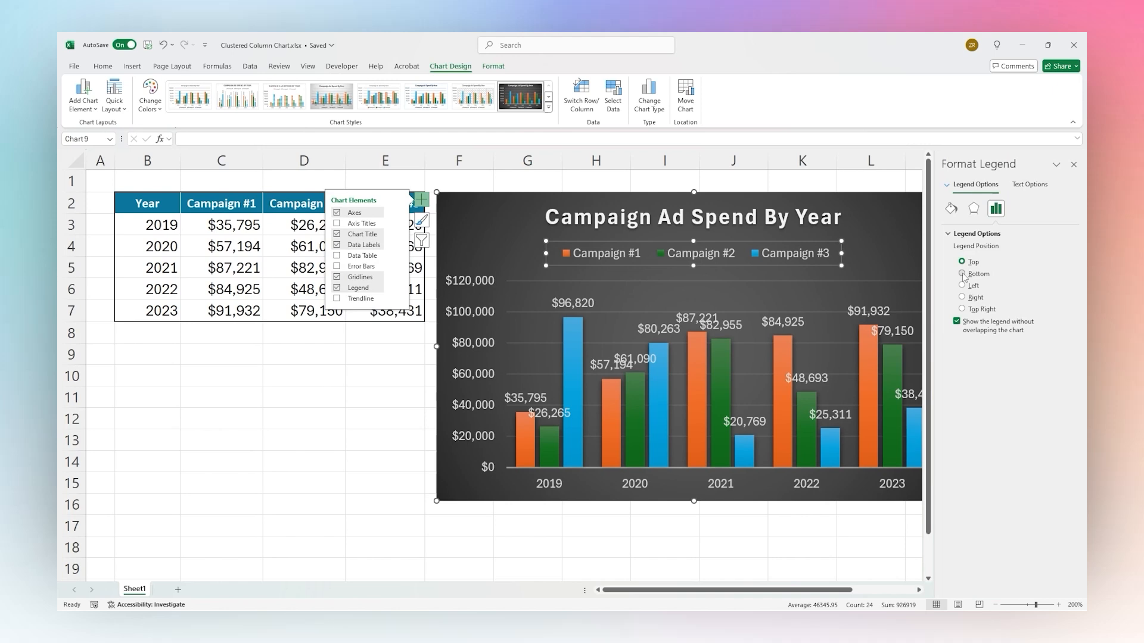
left_click(963, 297)
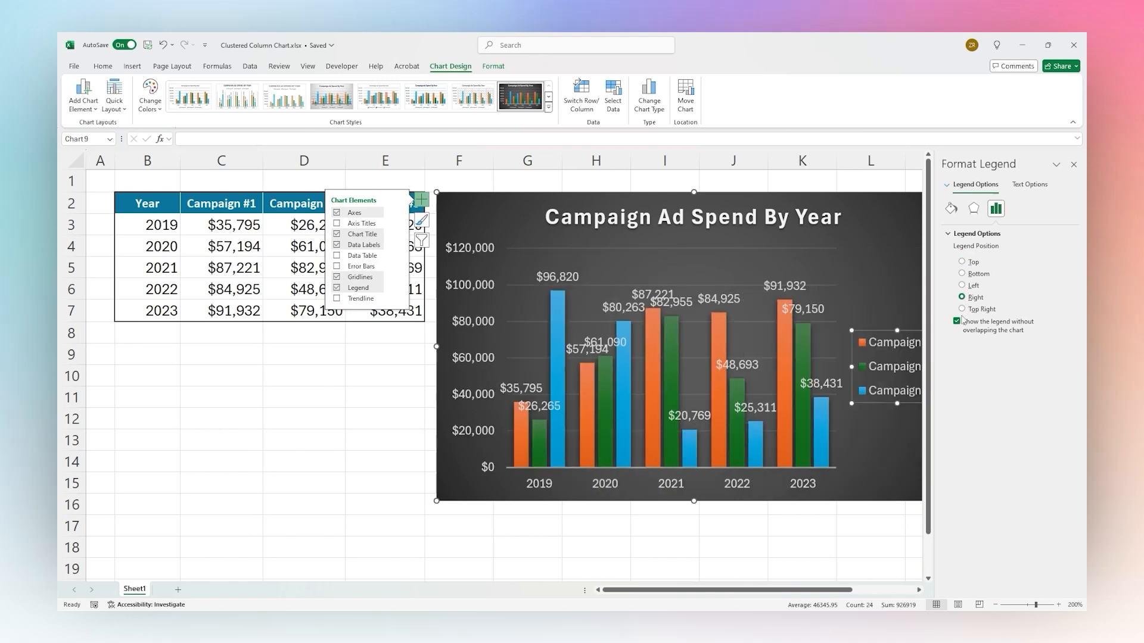
left_click(963, 309)
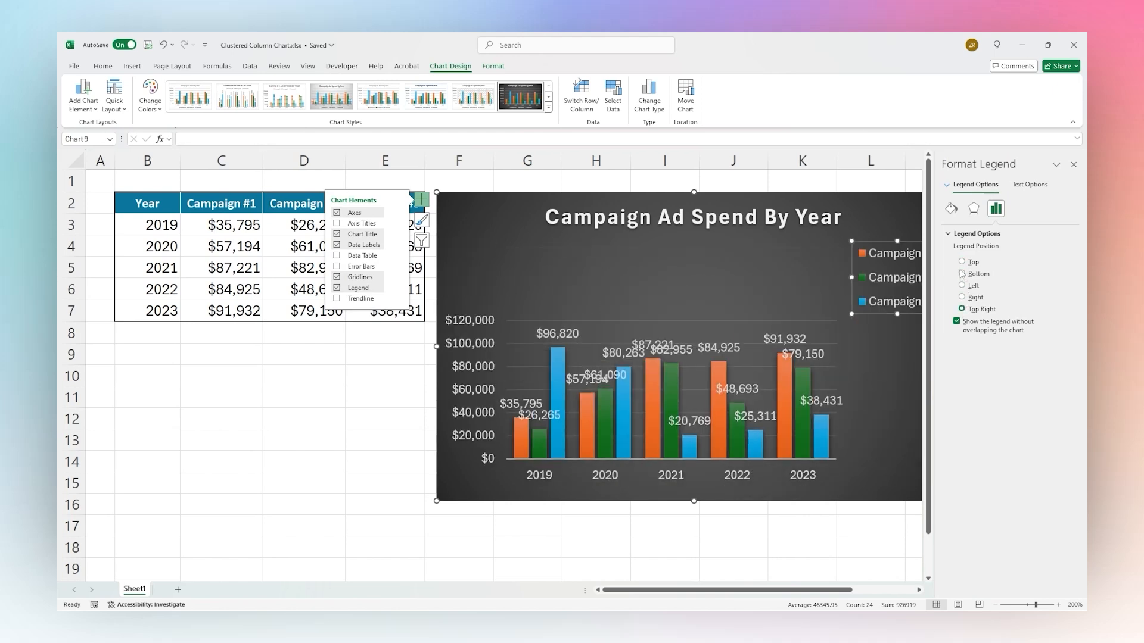
left_click(963, 274)
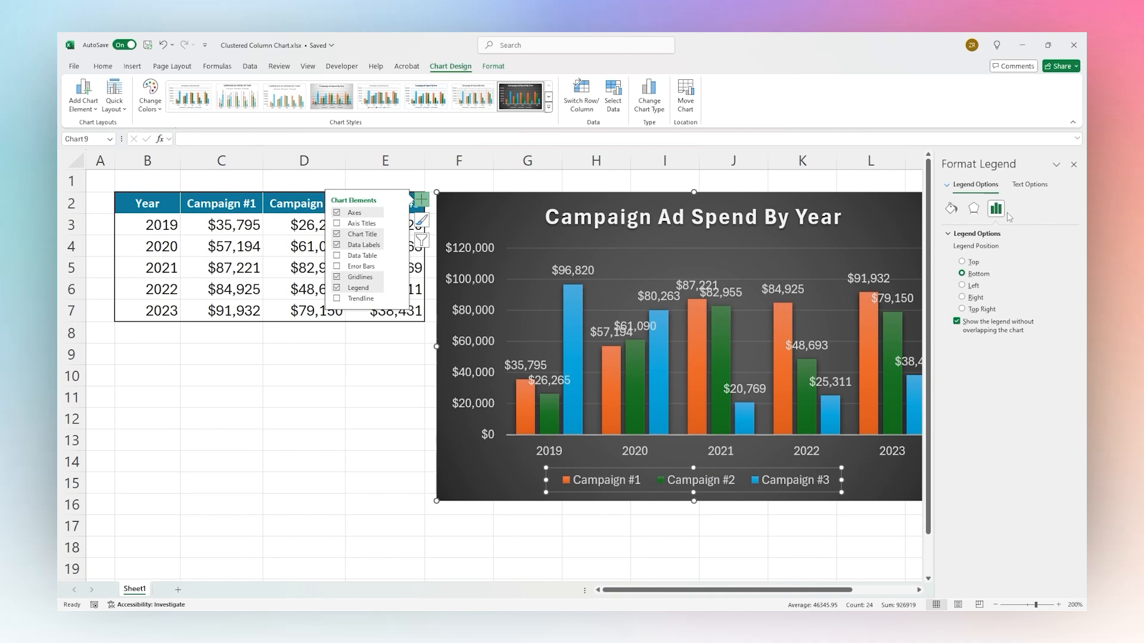
left_click(1028, 185)
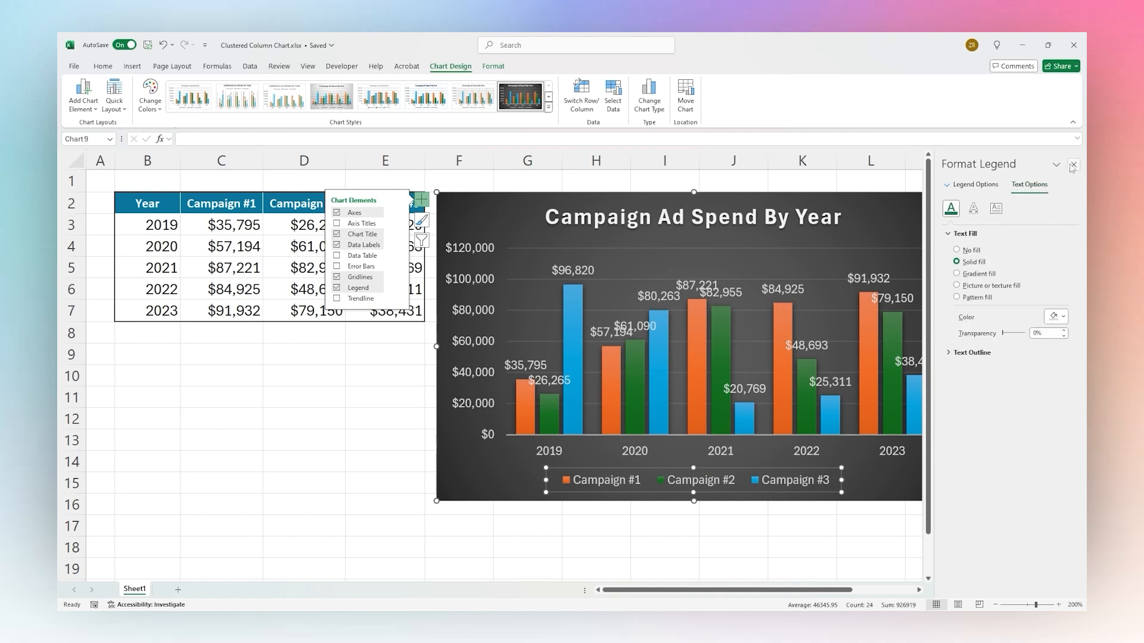
left_click(1072, 165)
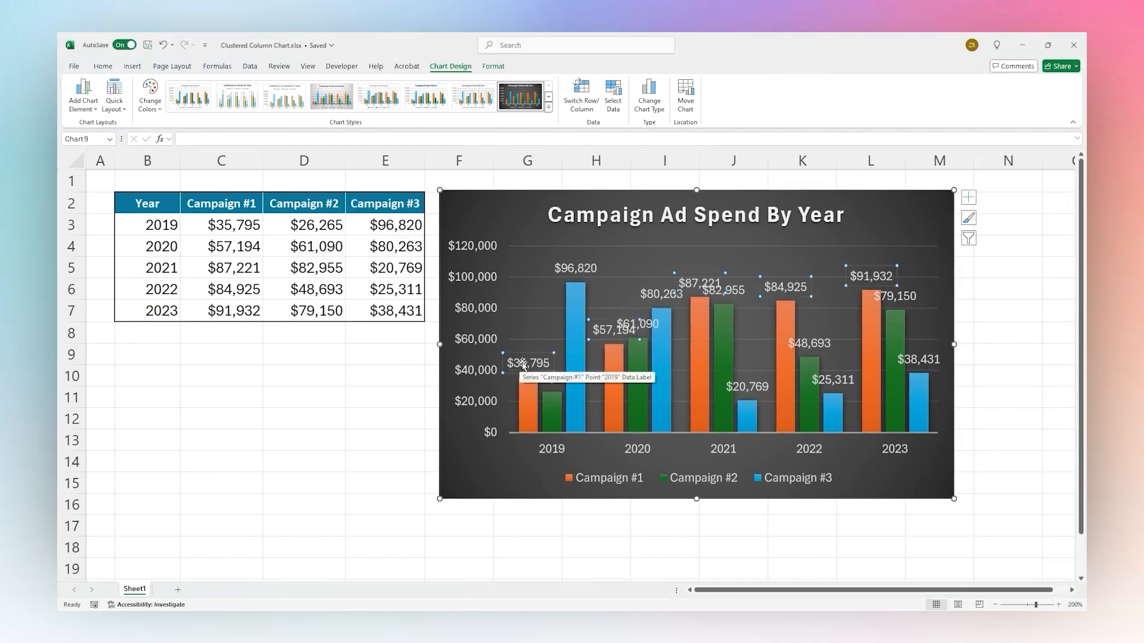
- Set the Campaign #1 data label font size to 8 via the Font dialog
right_click(524, 362)
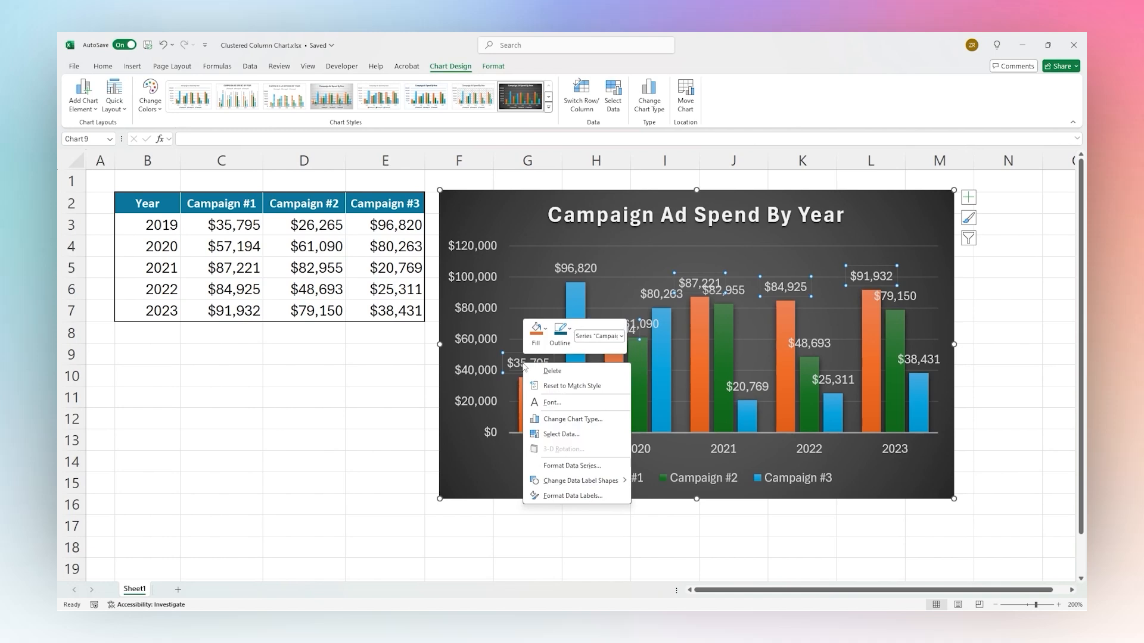
left_click(550, 401)
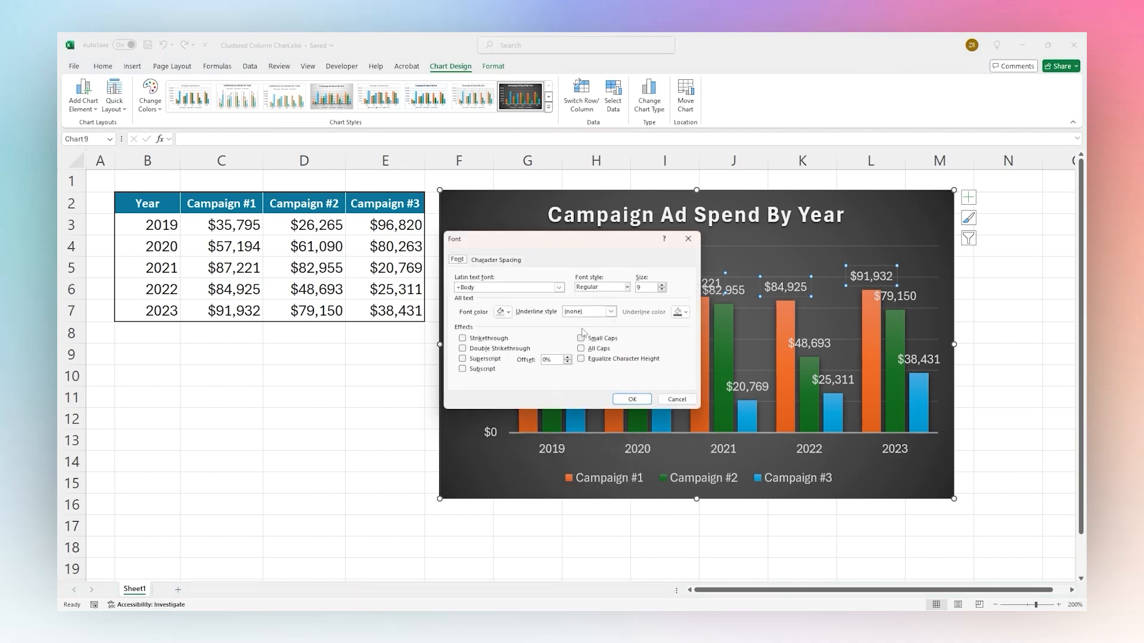
left_click(644, 287)
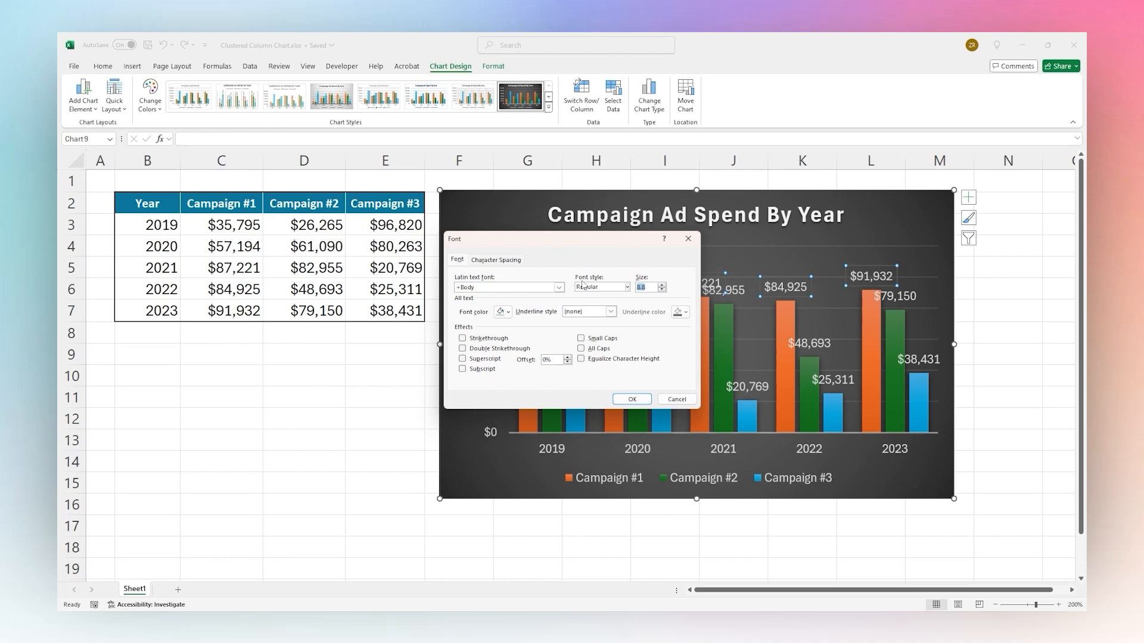
left_click(631, 399)
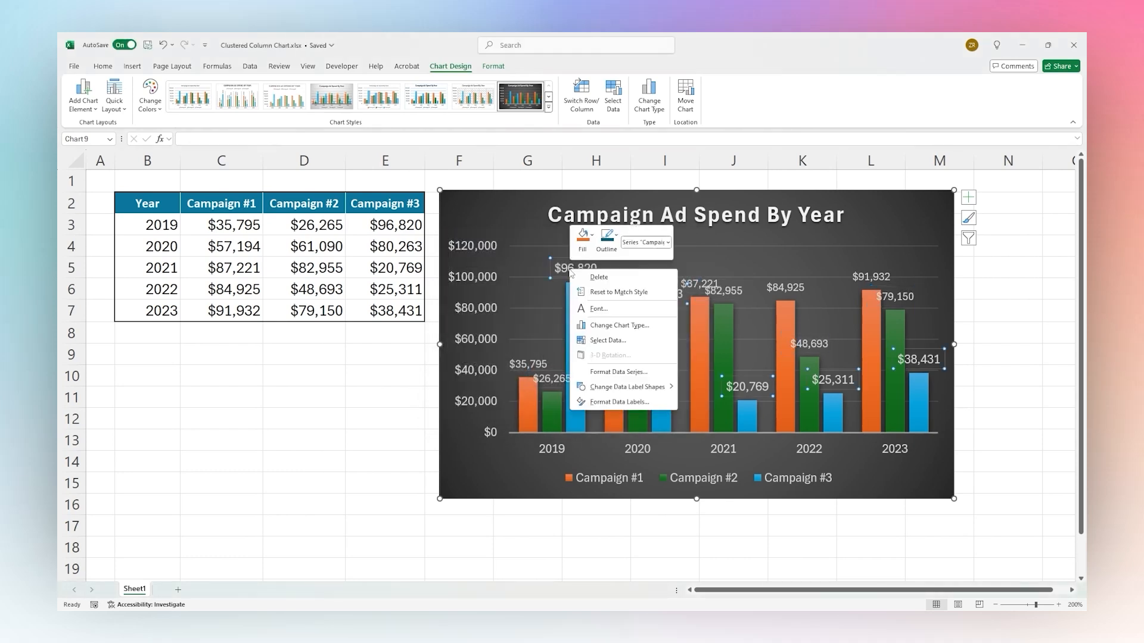
left_click(597, 308)
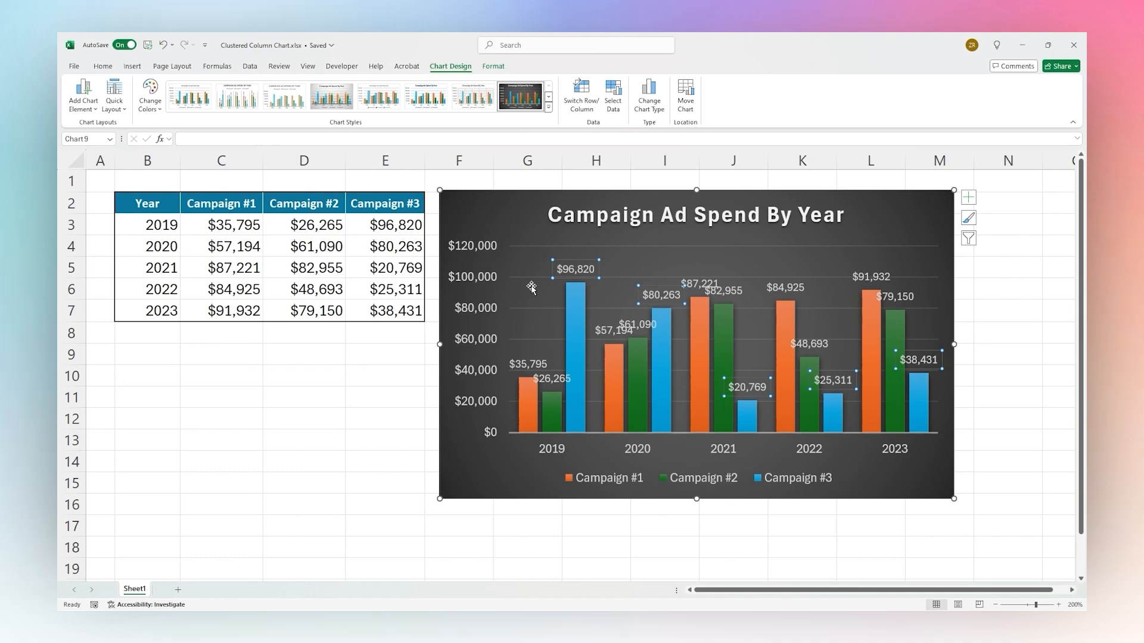
mouse_move(615, 336)
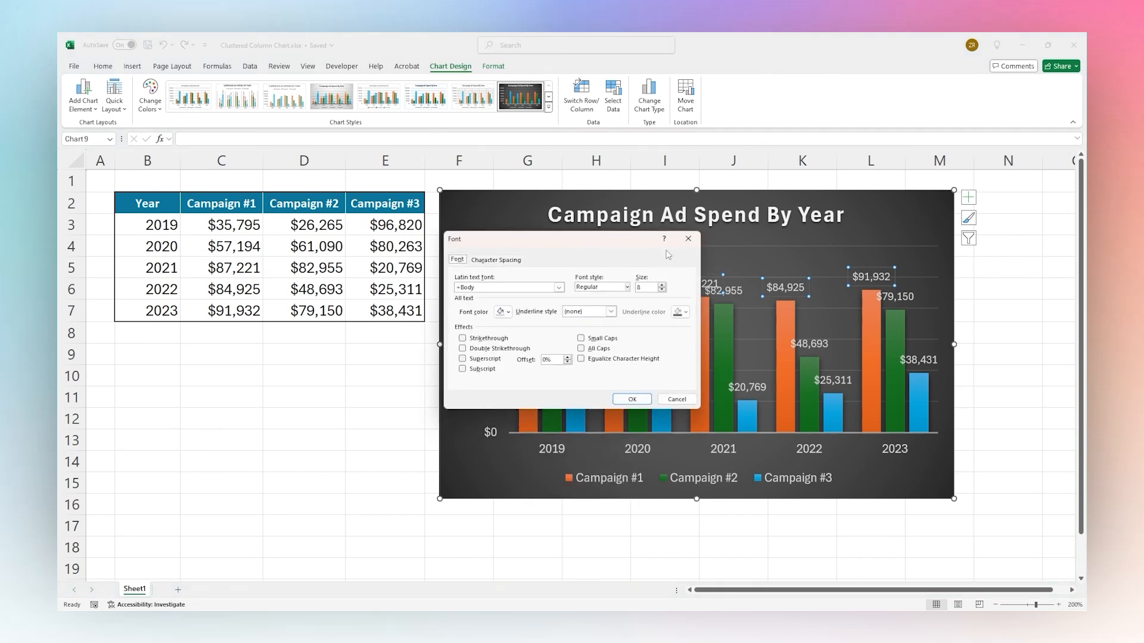
left_click(630, 399)
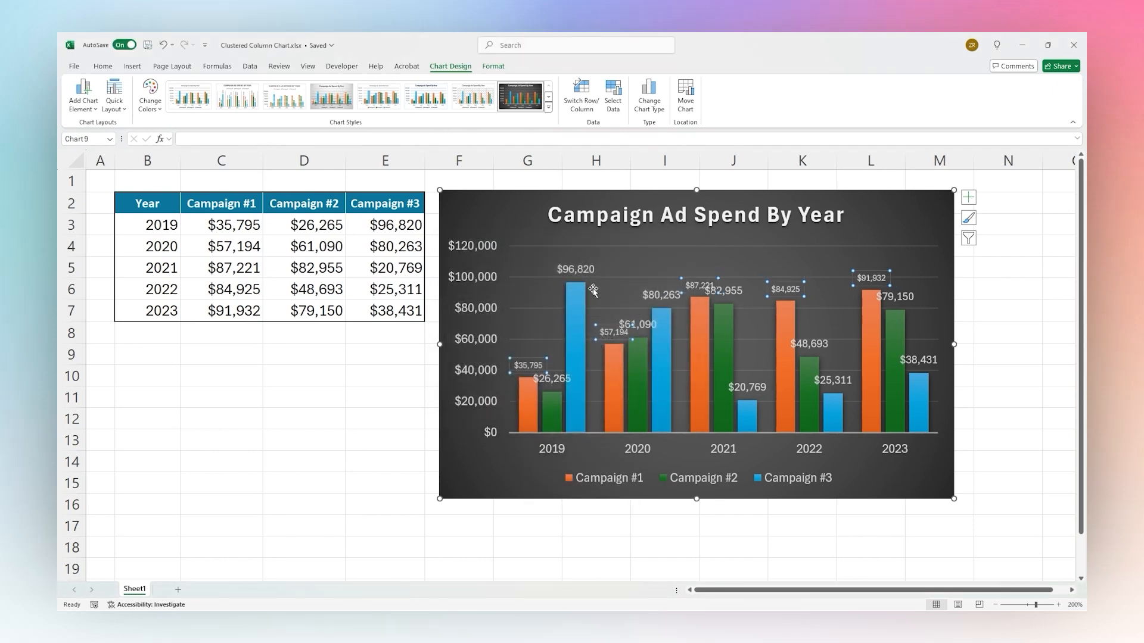
- Set the Campaign #2 and Campaign #3 label fonts to size 8 to match
right_click(594, 291)
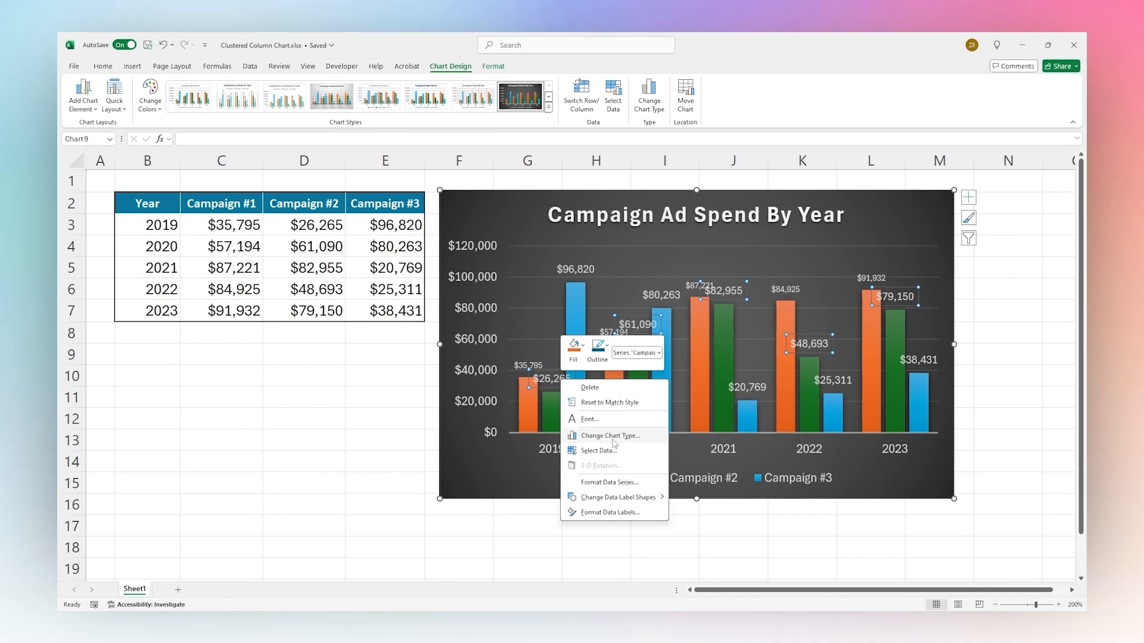
left_click(589, 418)
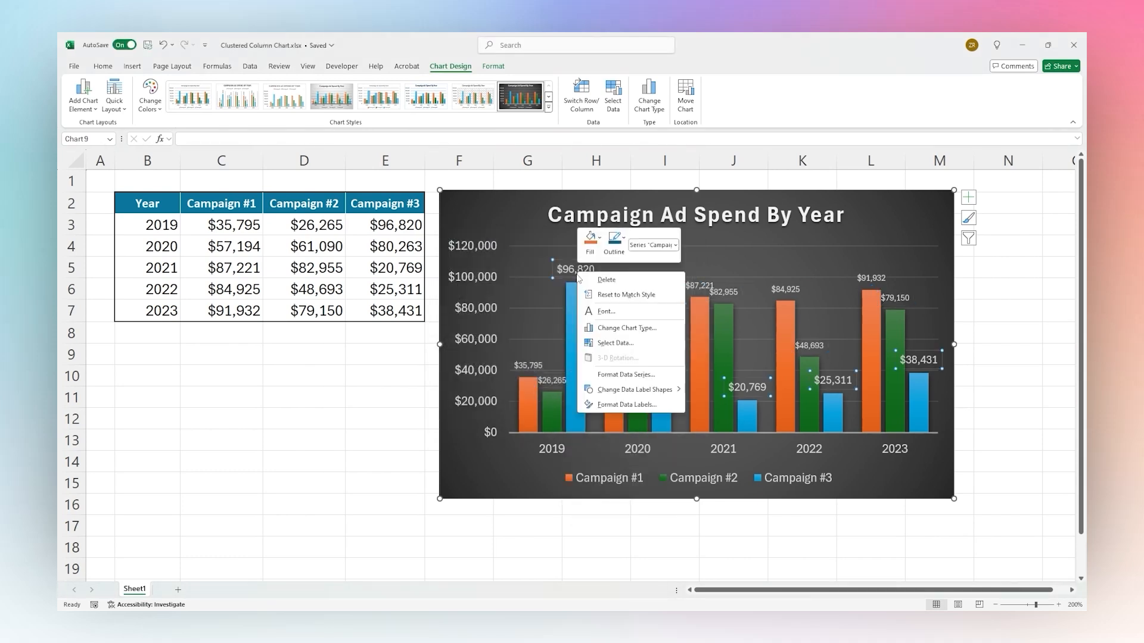
left_click(606, 311)
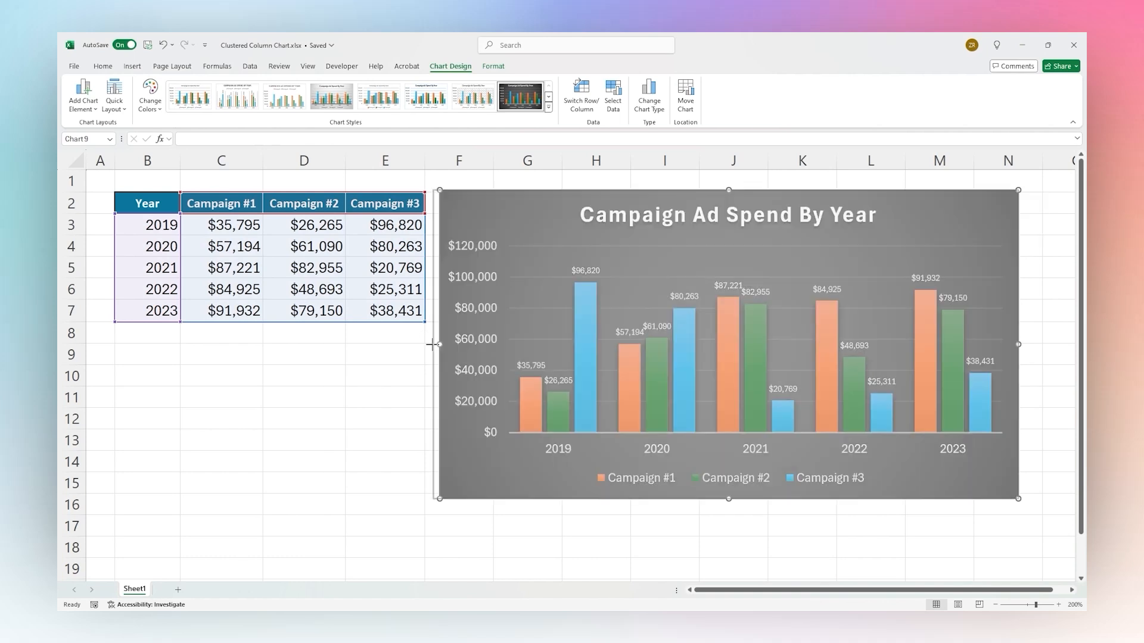
- Deselect the widened chart to review the finished dark column chart
left_click(384, 397)
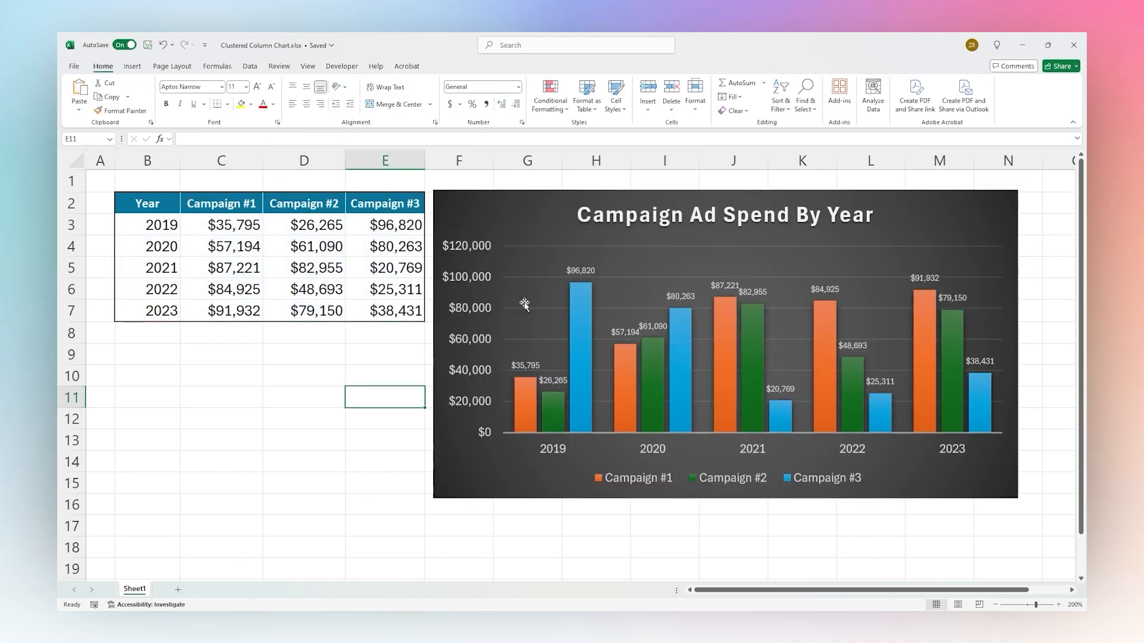
mouse_move(527, 297)
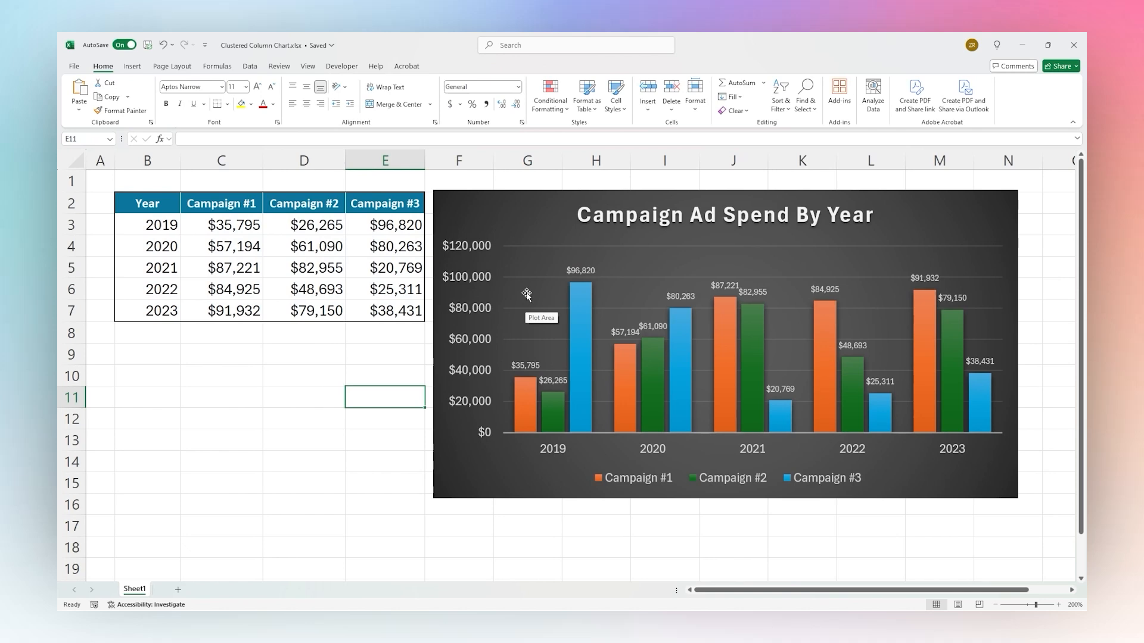
mouse_move(665, 289)
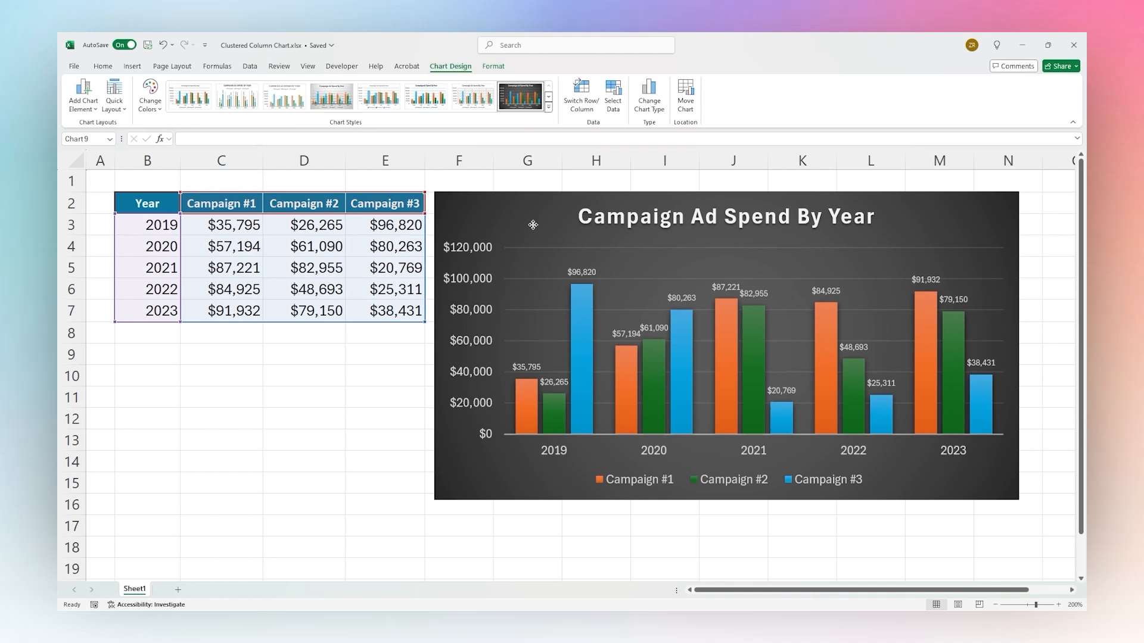
left_click(220, 375)
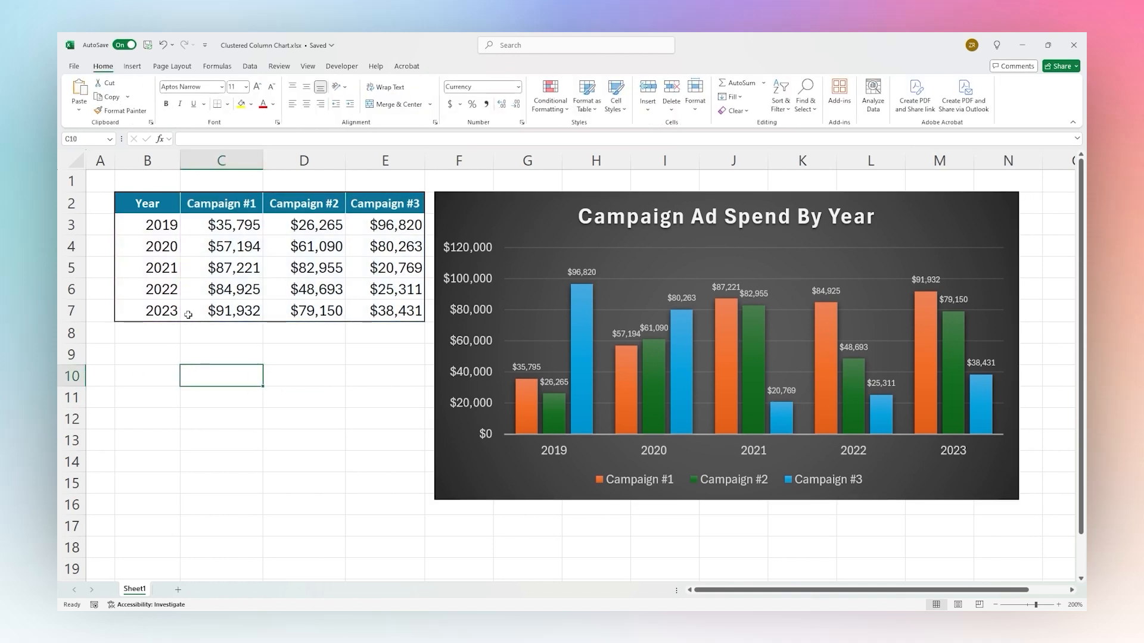